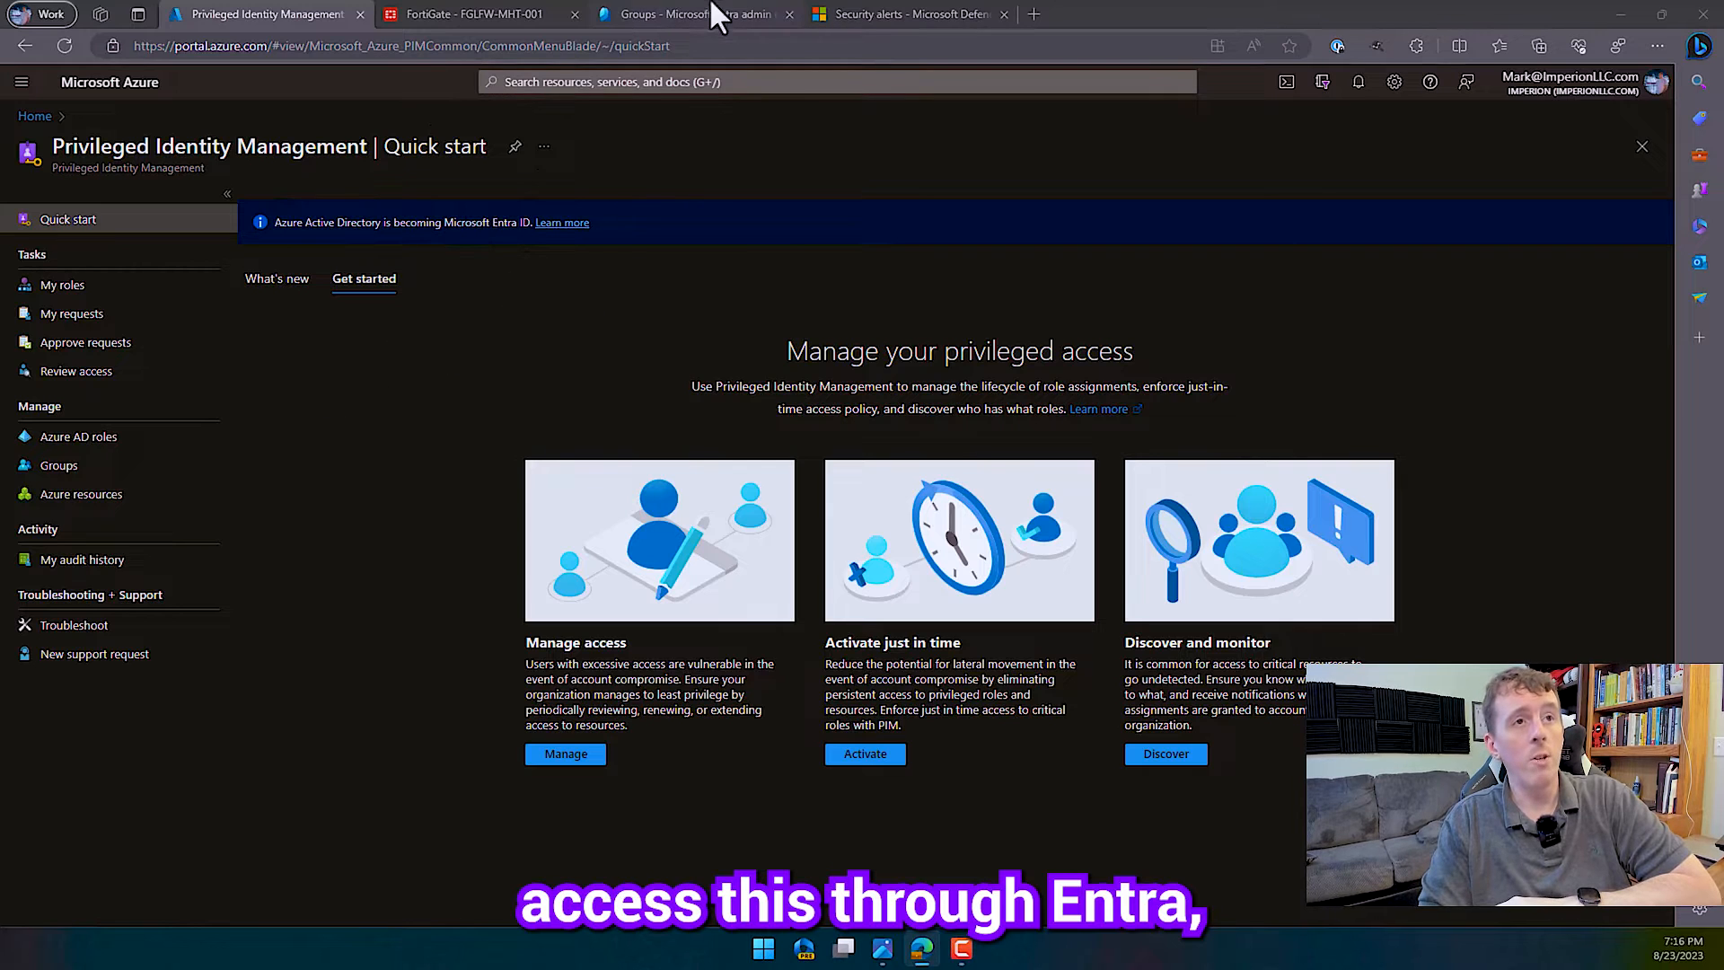
# Step: Reach Privileged Identity Management via Identity governance and enter its Azure AD roles area
pyautogui.click(683, 14)
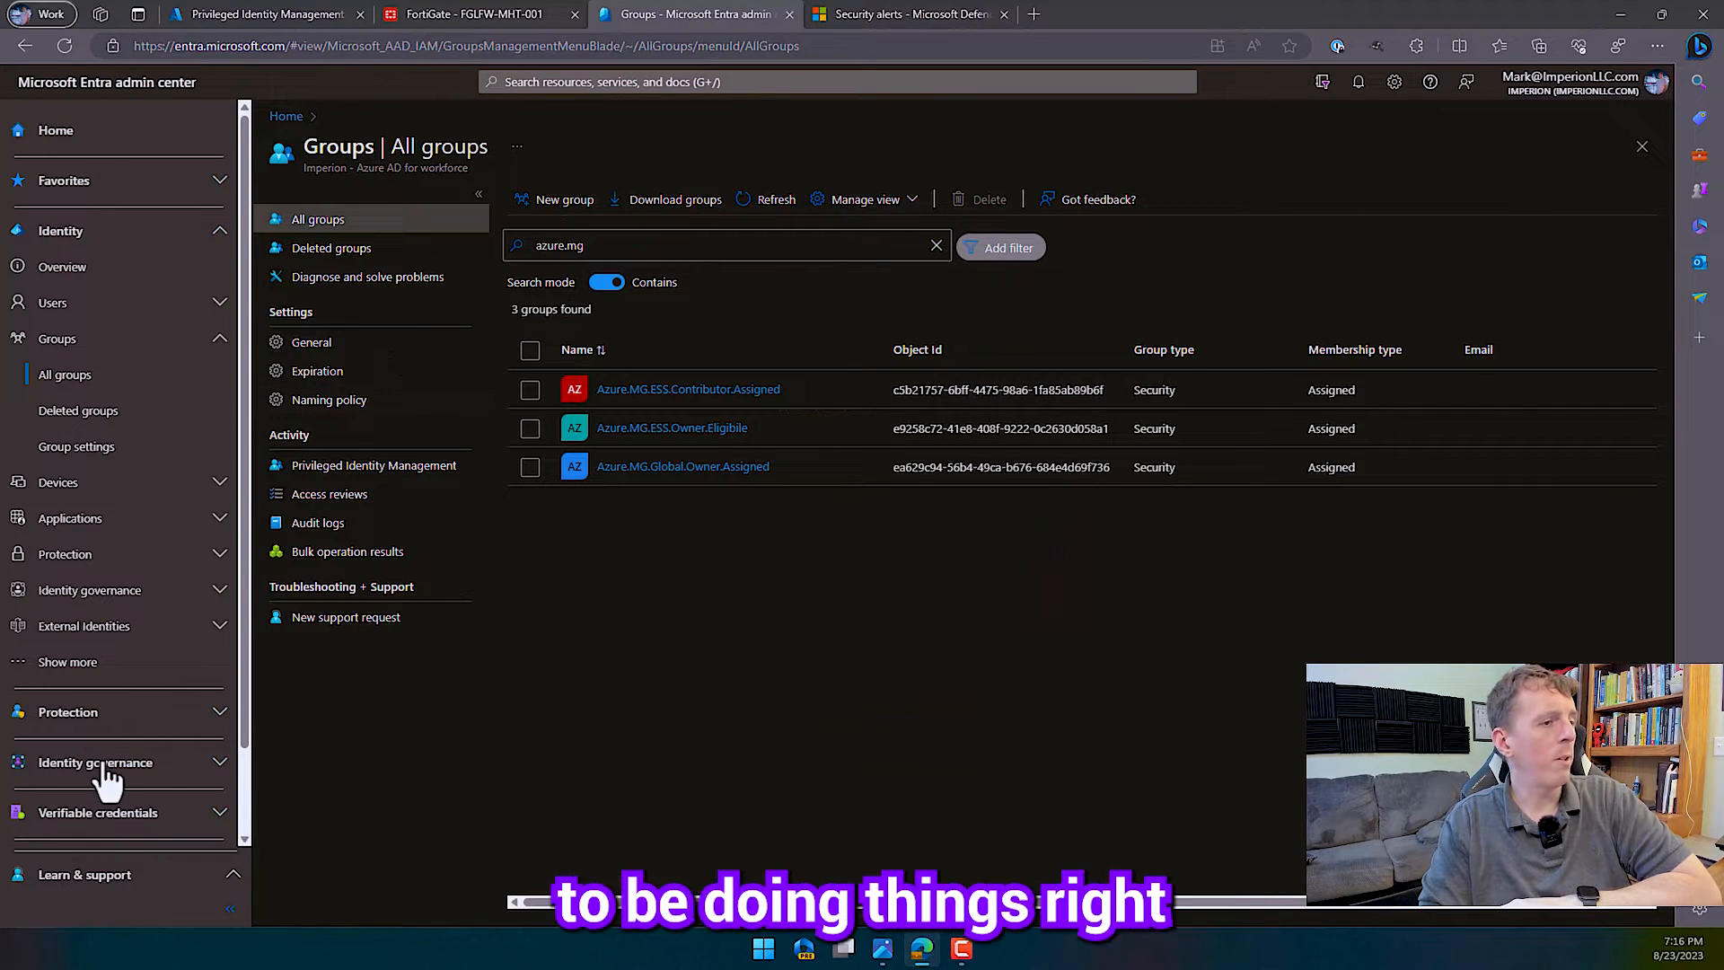
pyautogui.click(90, 763)
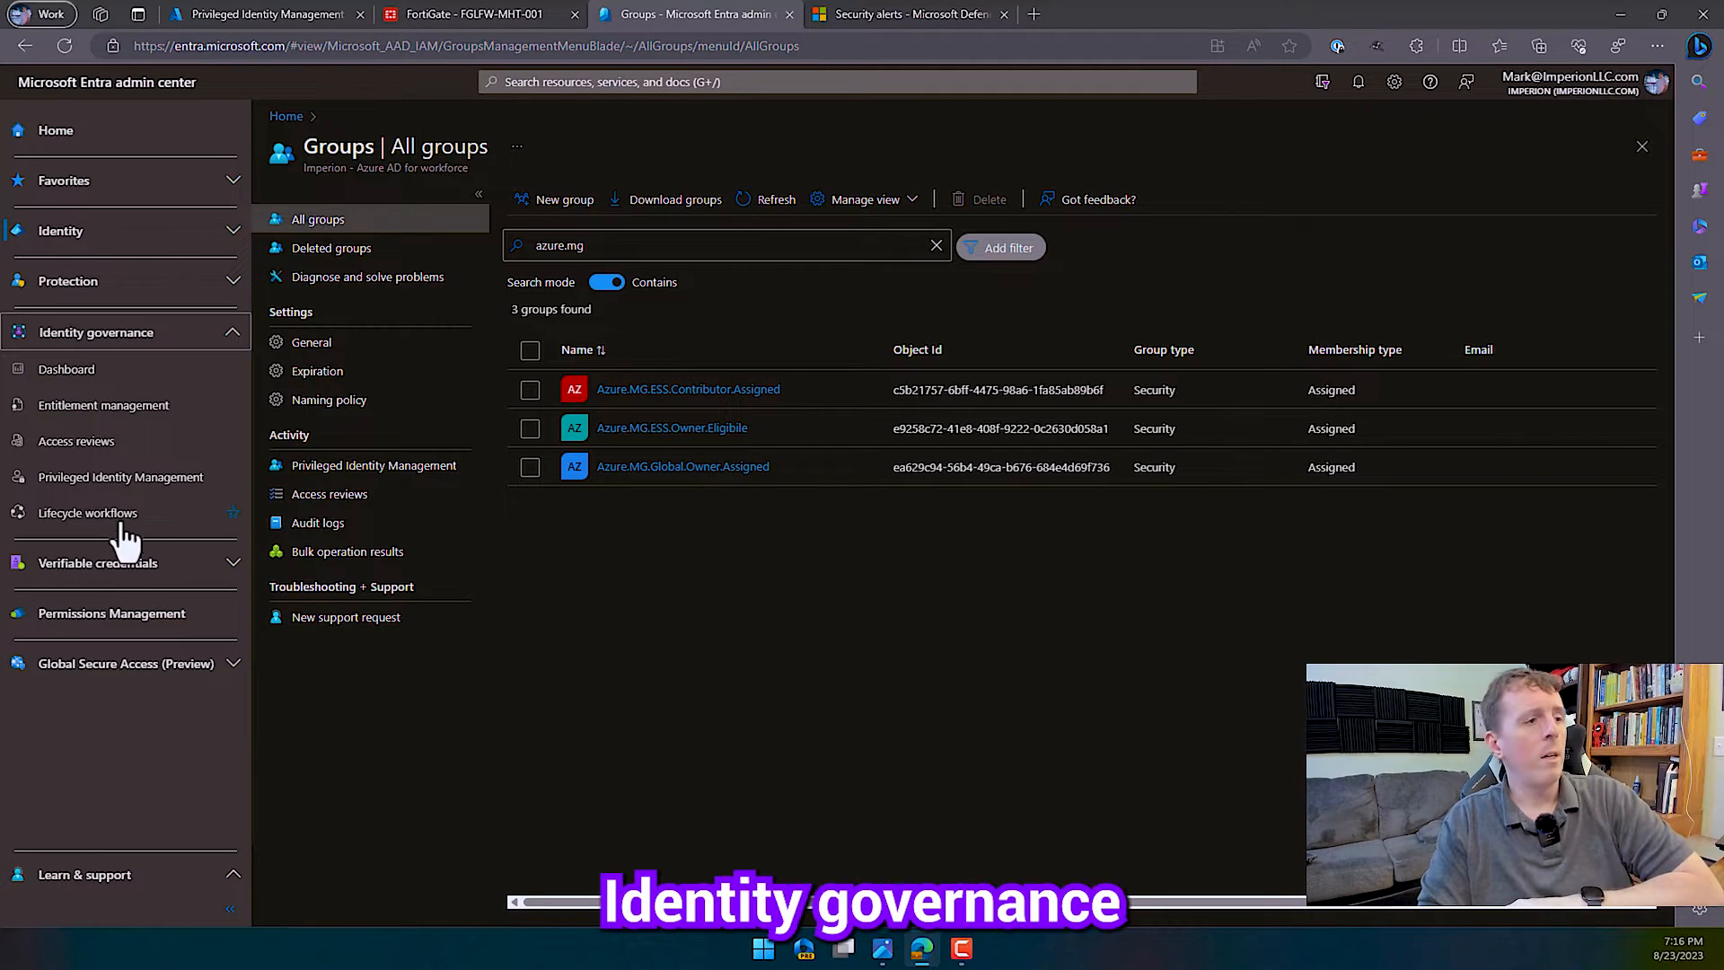
pyautogui.click(121, 476)
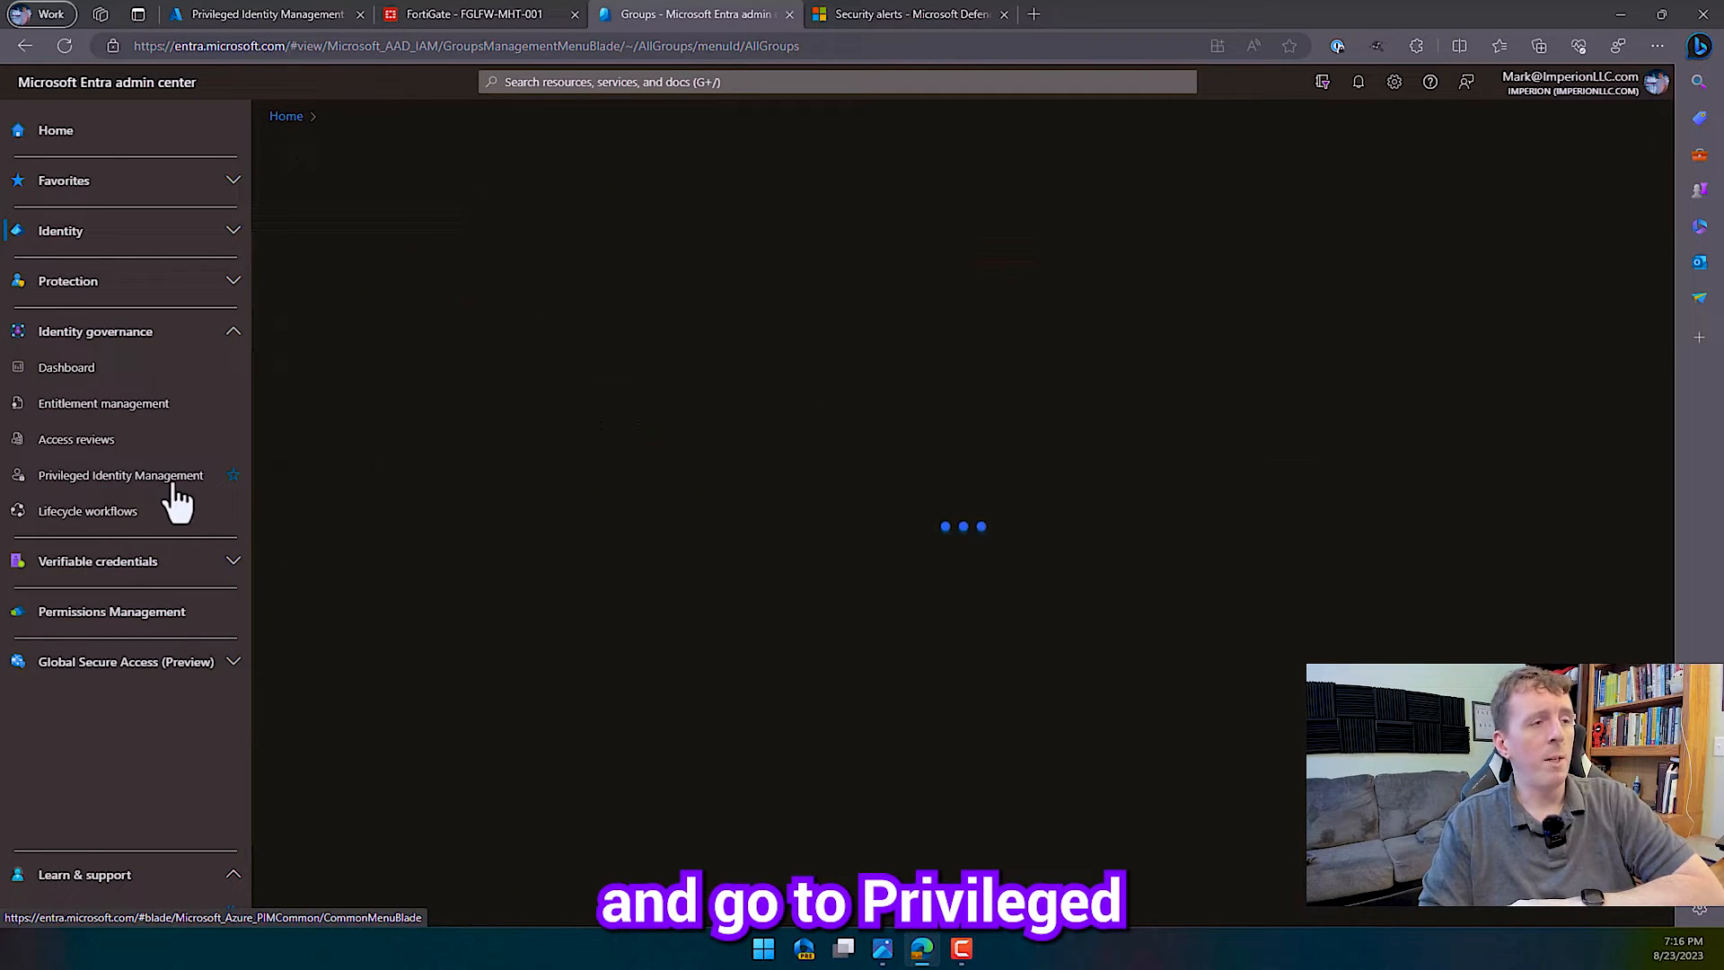
pyautogui.click(121, 475)
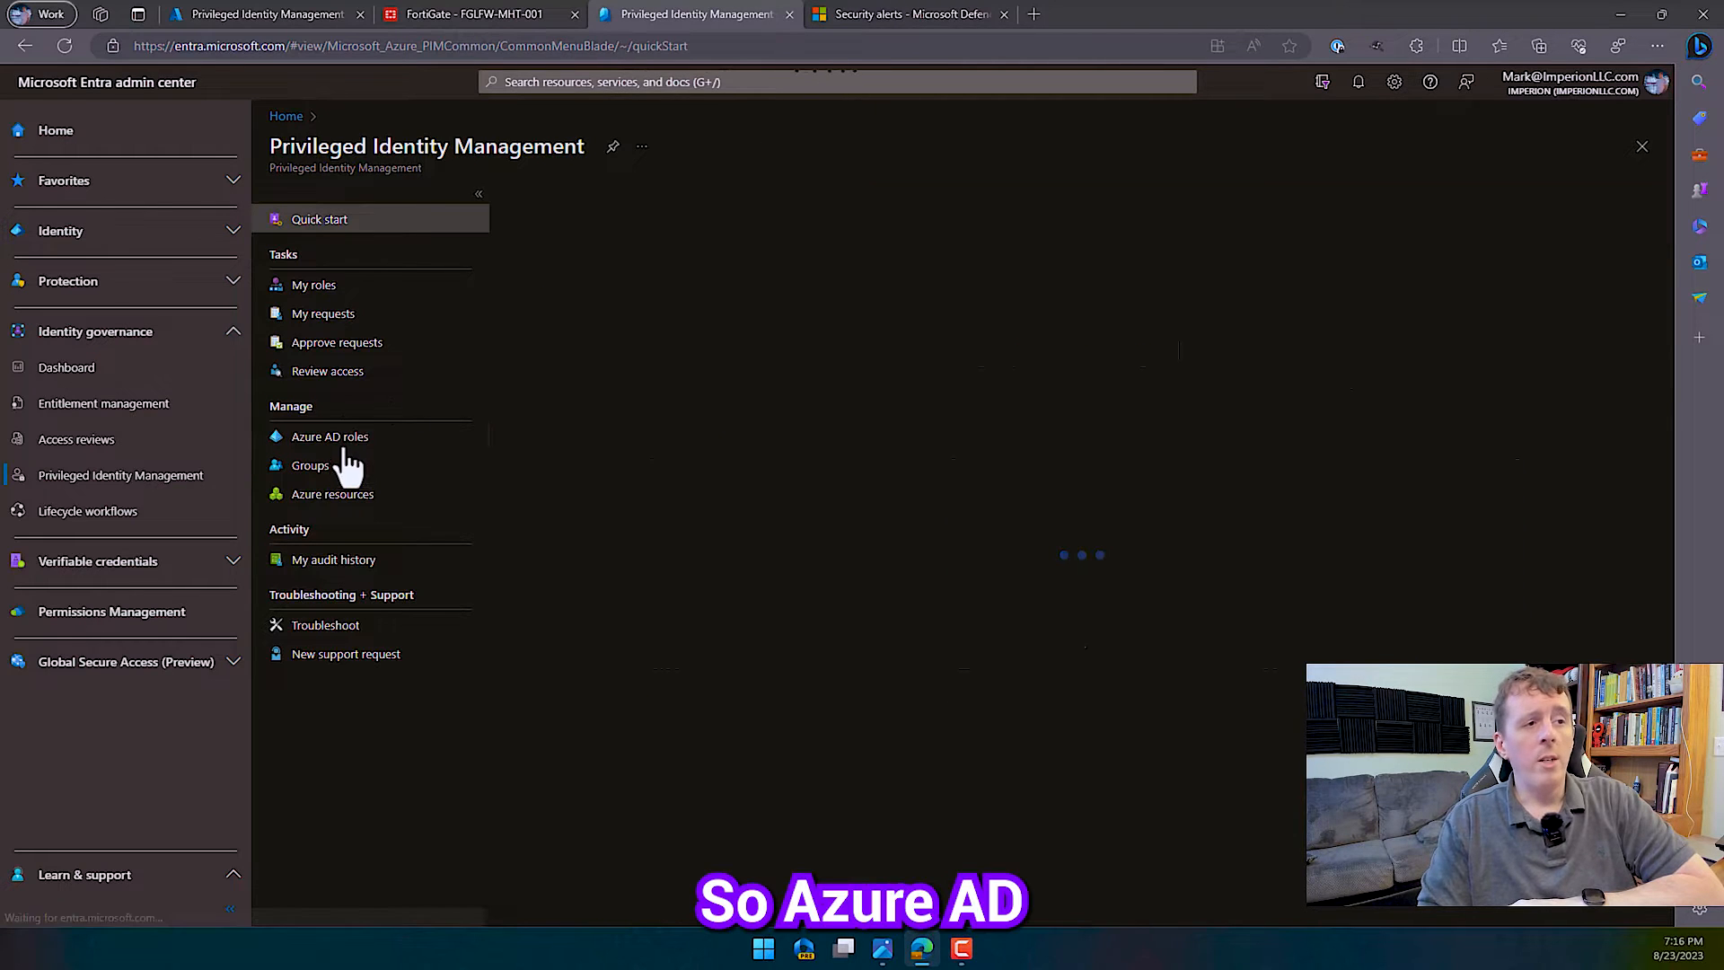
pyautogui.click(329, 437)
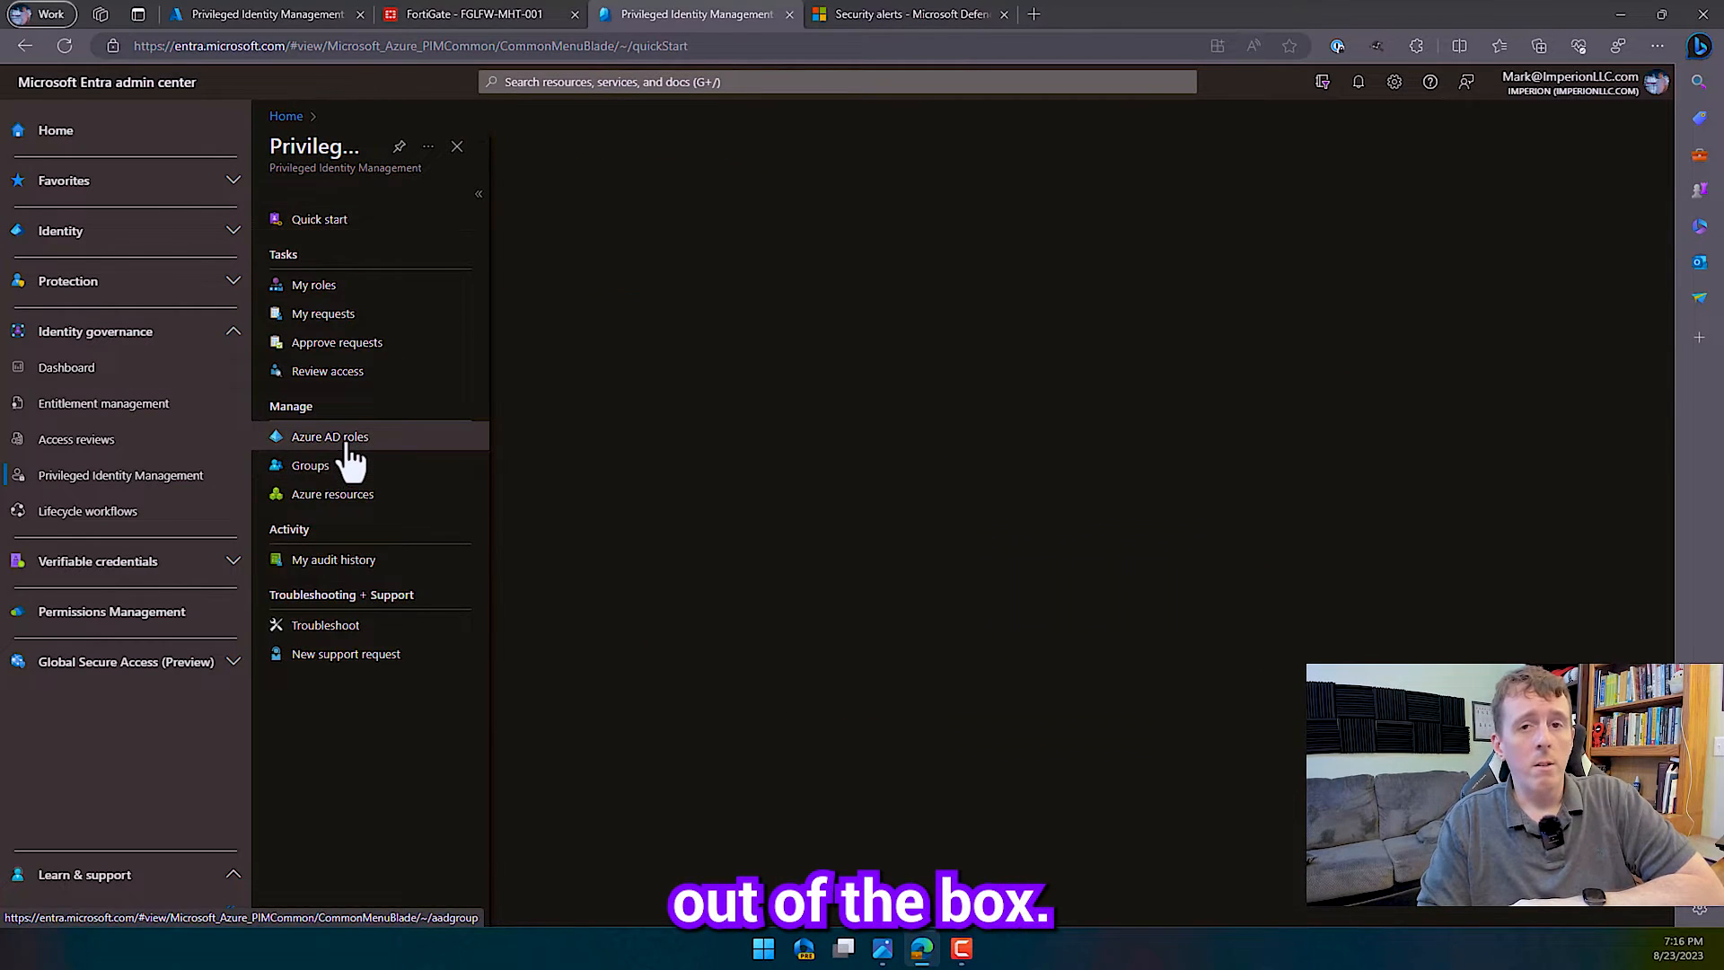
# Step: Search PIM's Azure AD roles for 'glo' and open Global Administrator
pyautogui.click(329, 436)
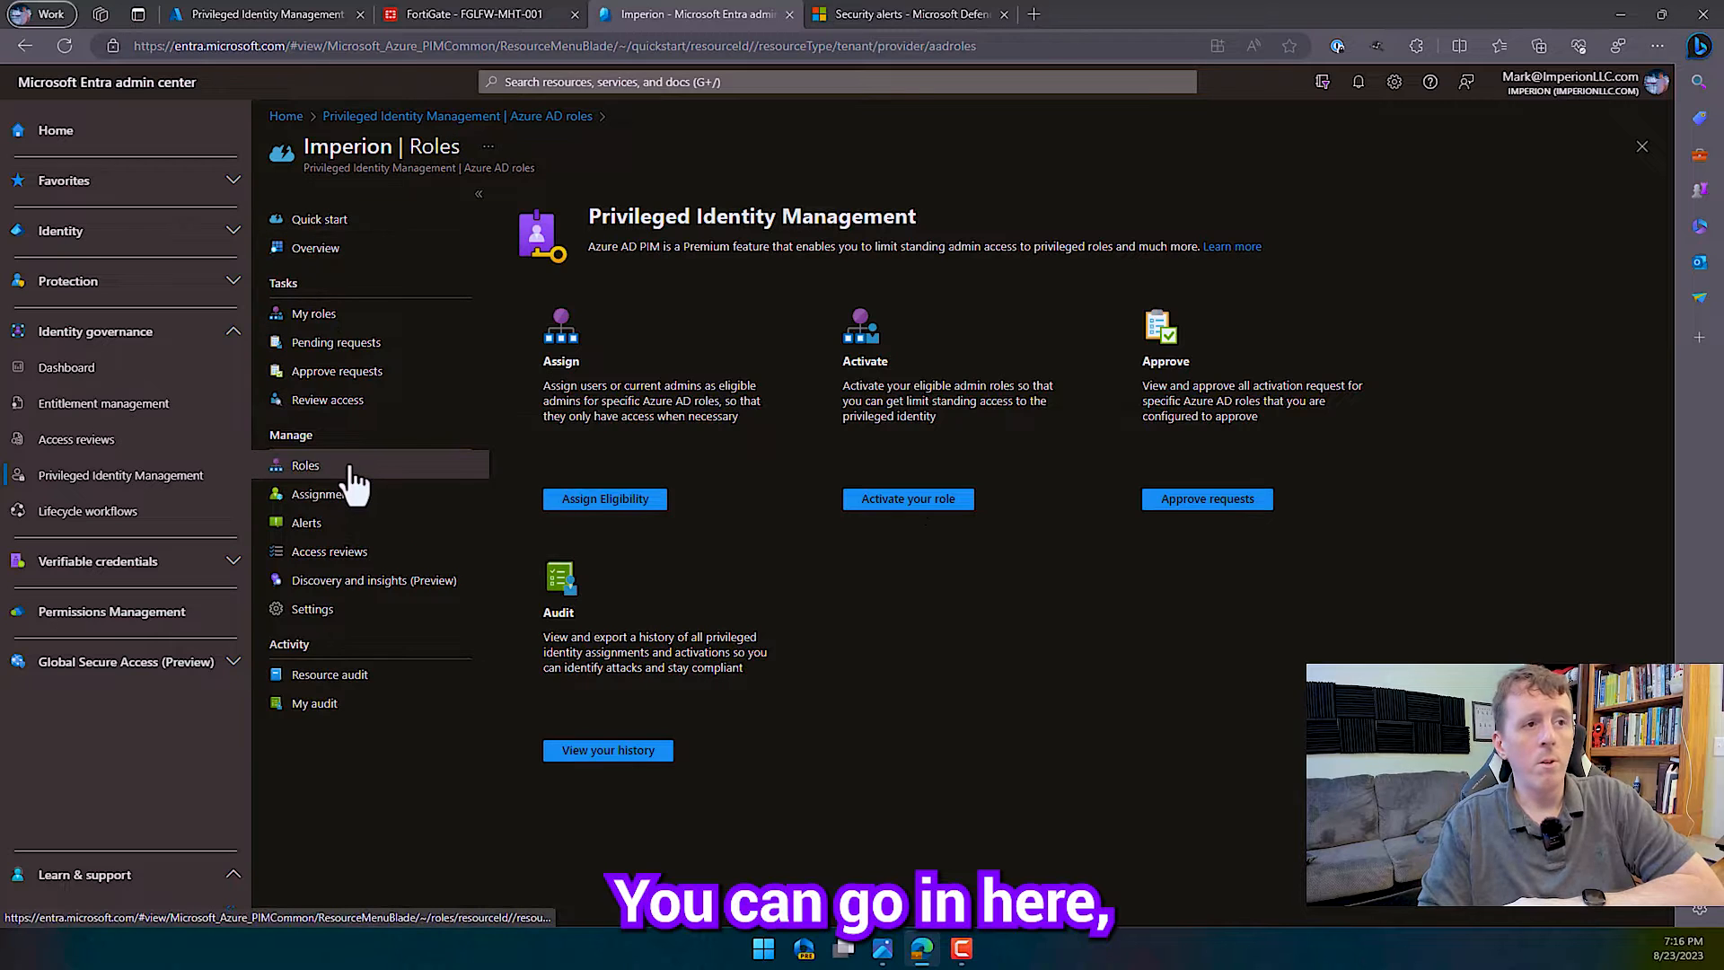
pyautogui.click(305, 465)
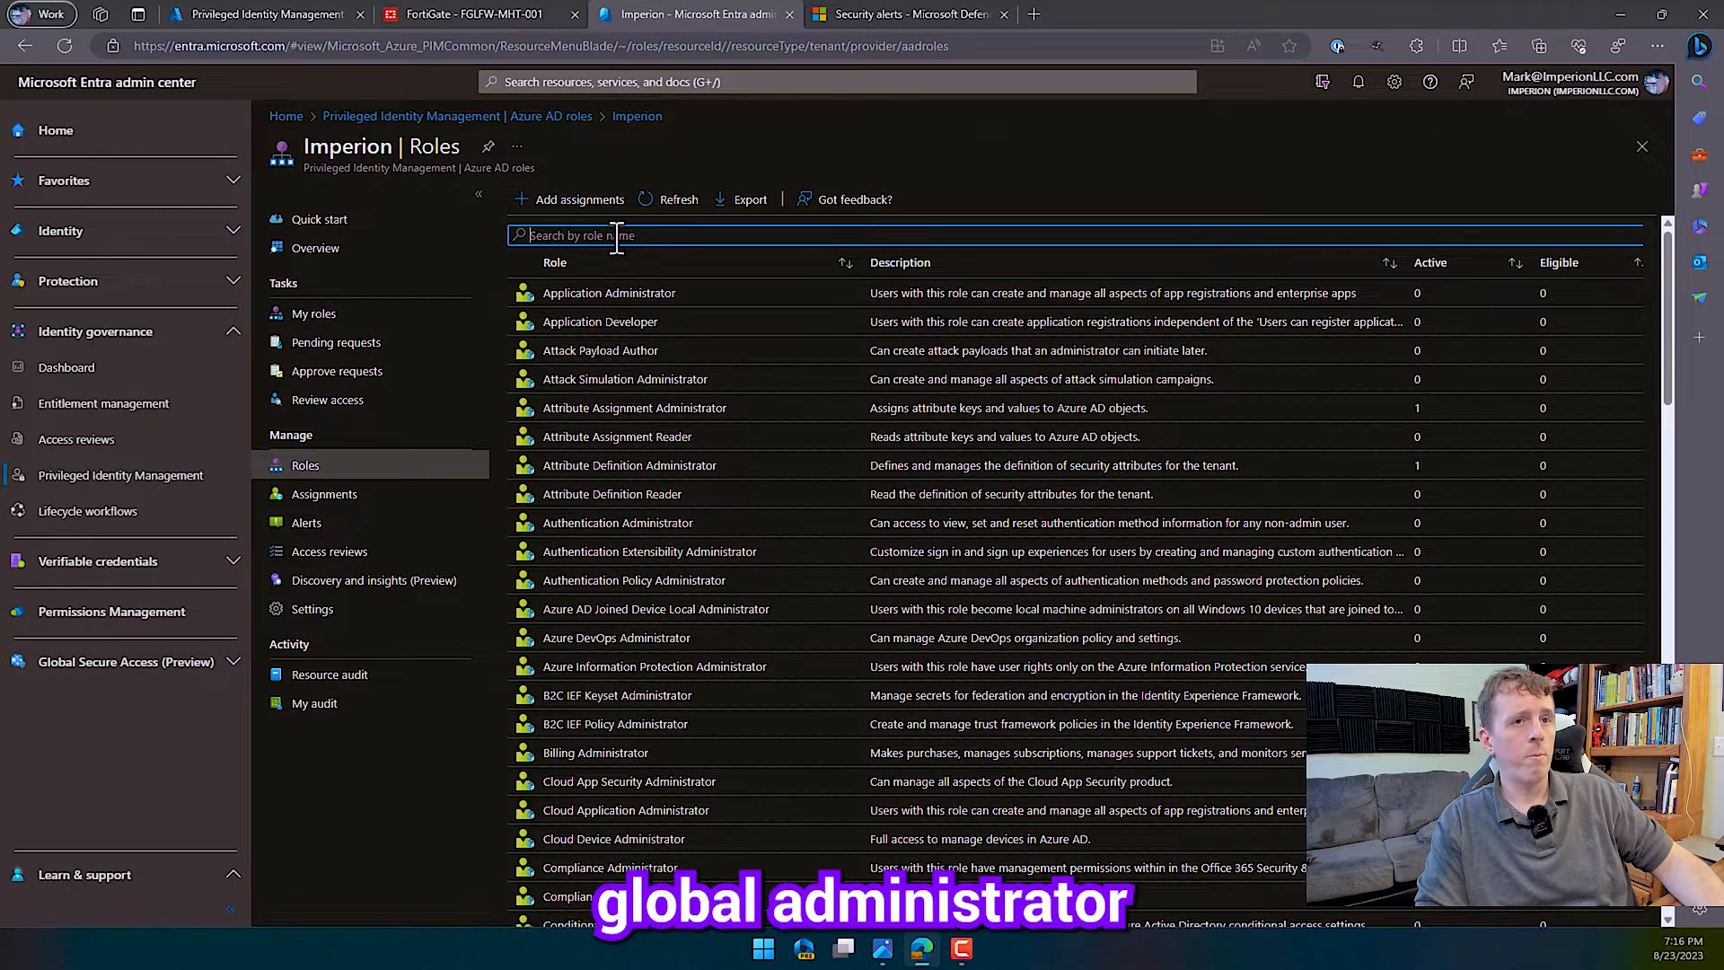
pyautogui.write('glob')
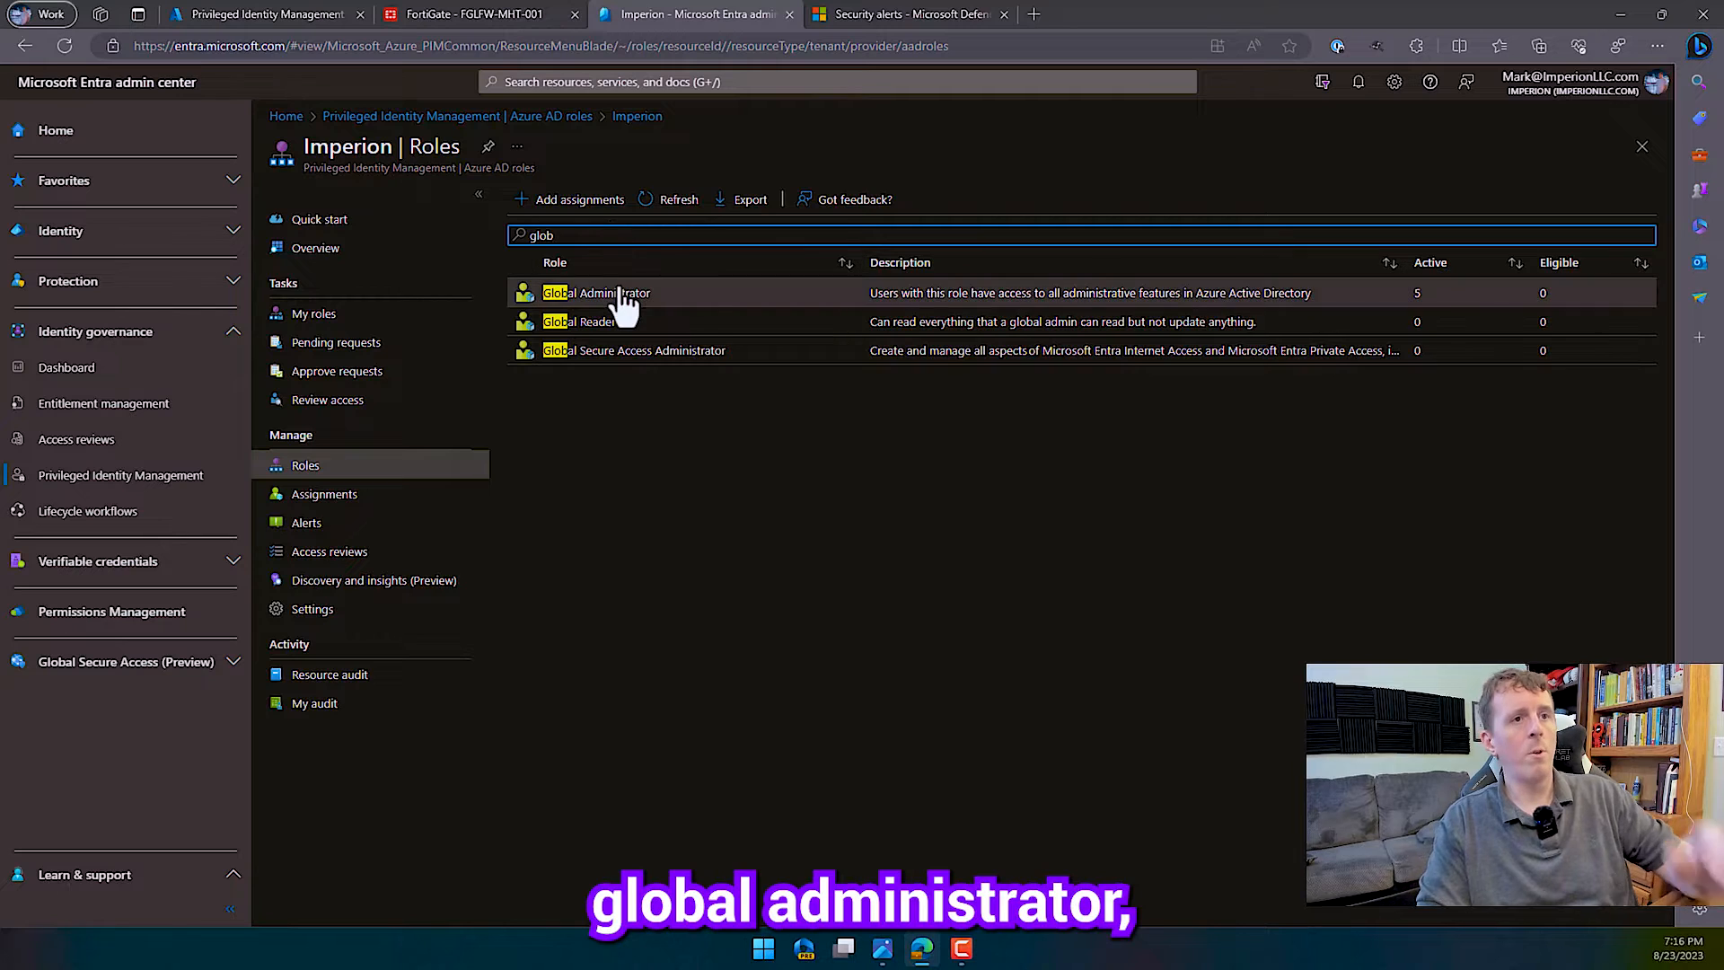
pyautogui.click(595, 292)
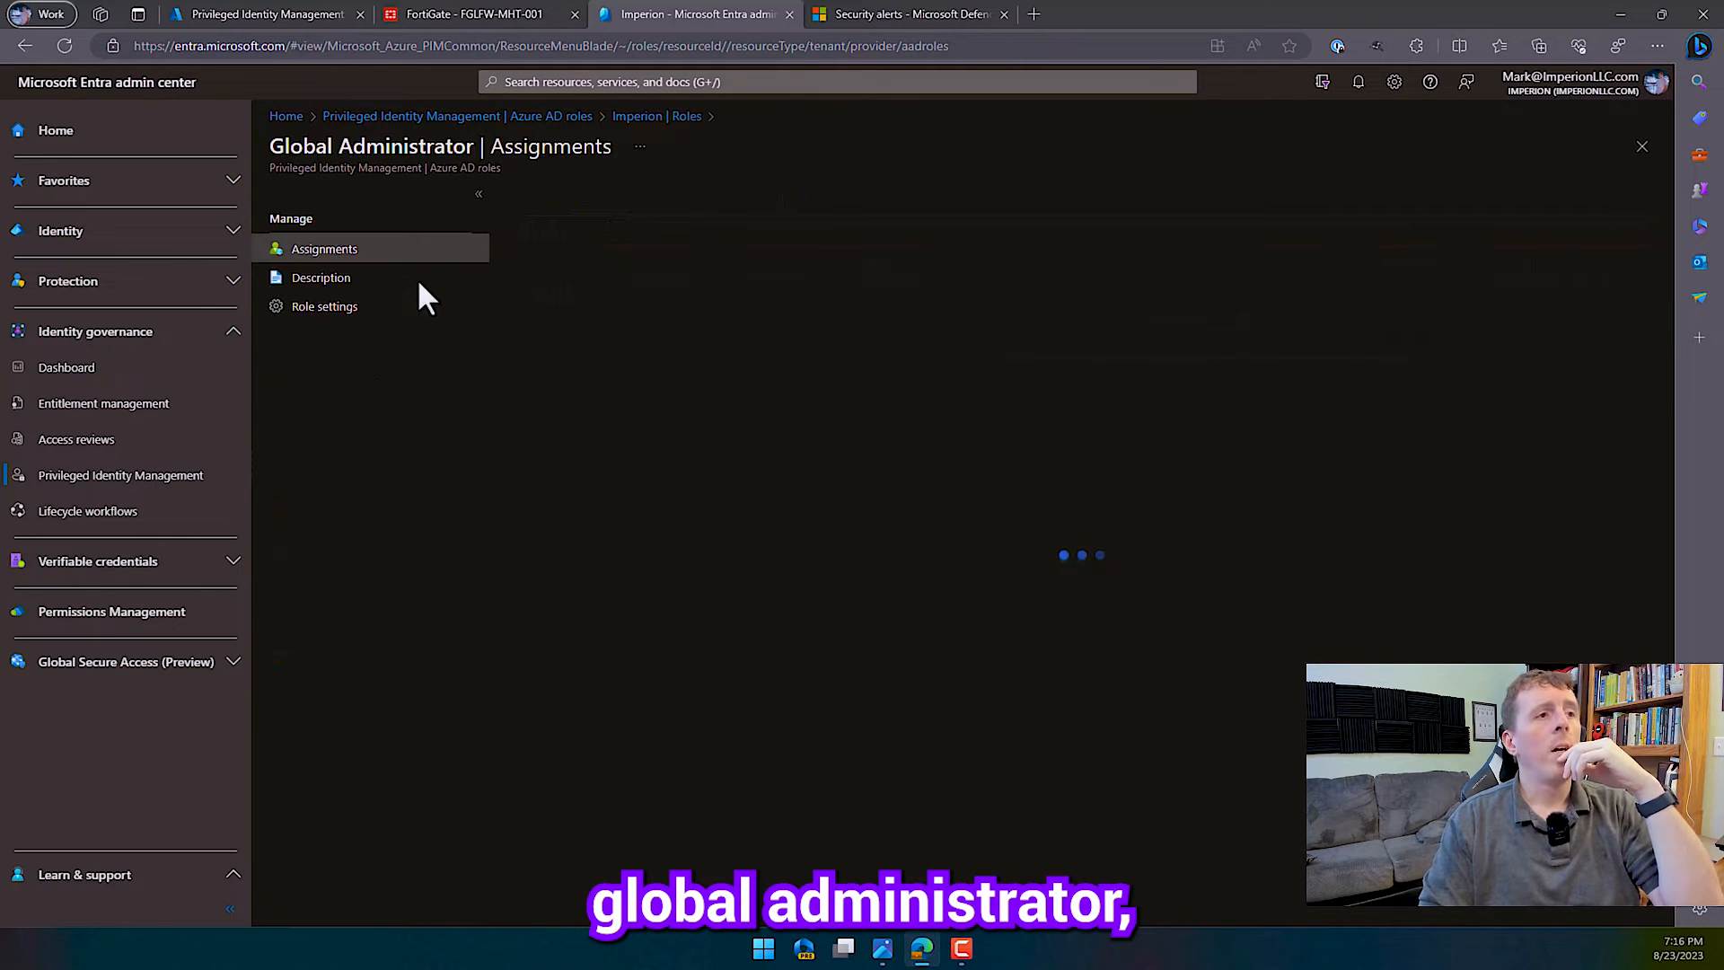
# Step: Scroll through the Global Administrator activation, assignment and notification role settings
pyautogui.click(324, 306)
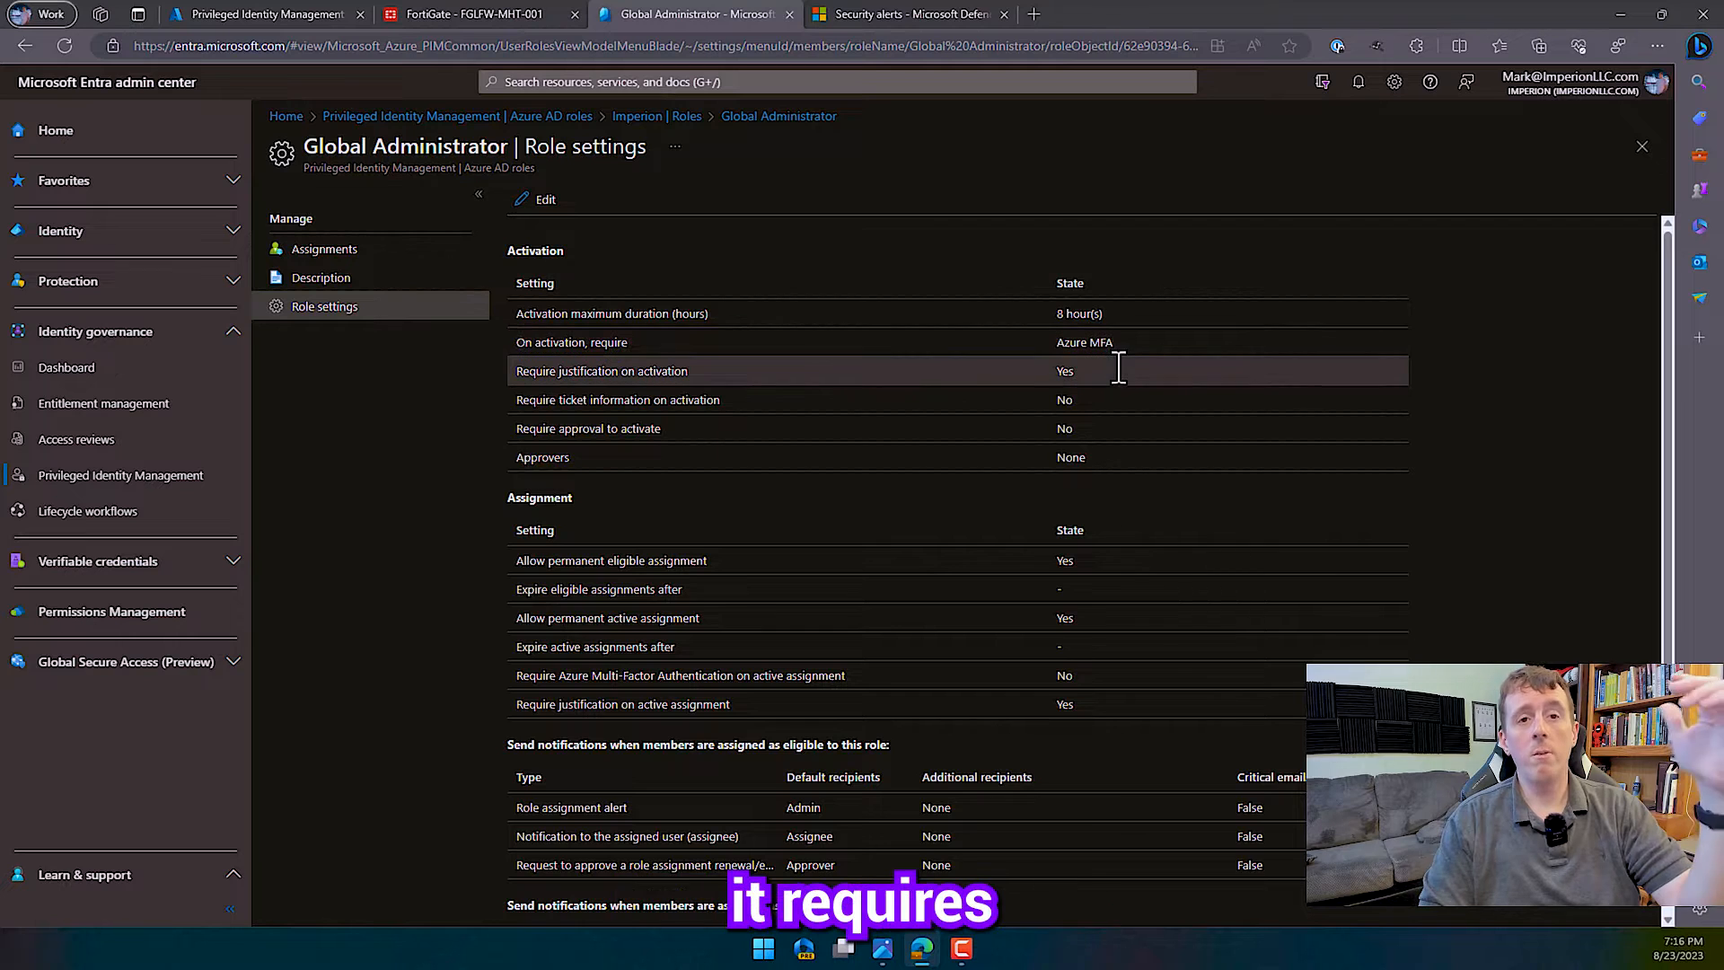
pyautogui.moveTo(1083, 459)
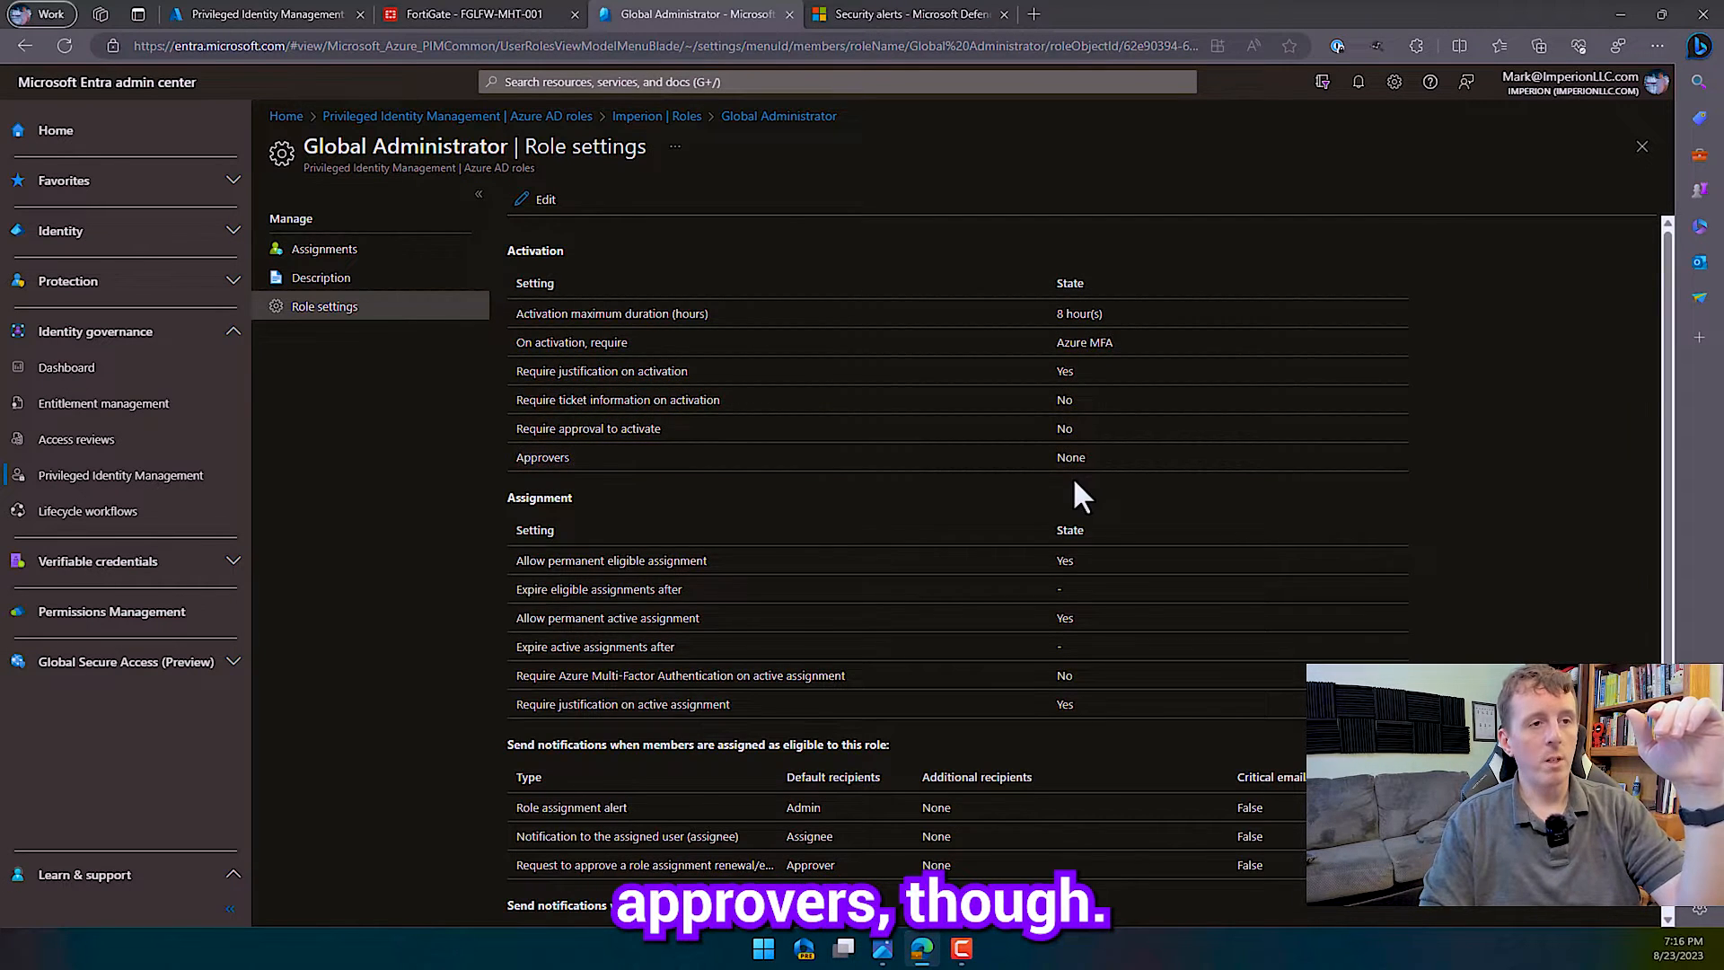
pyautogui.scroll(-3)
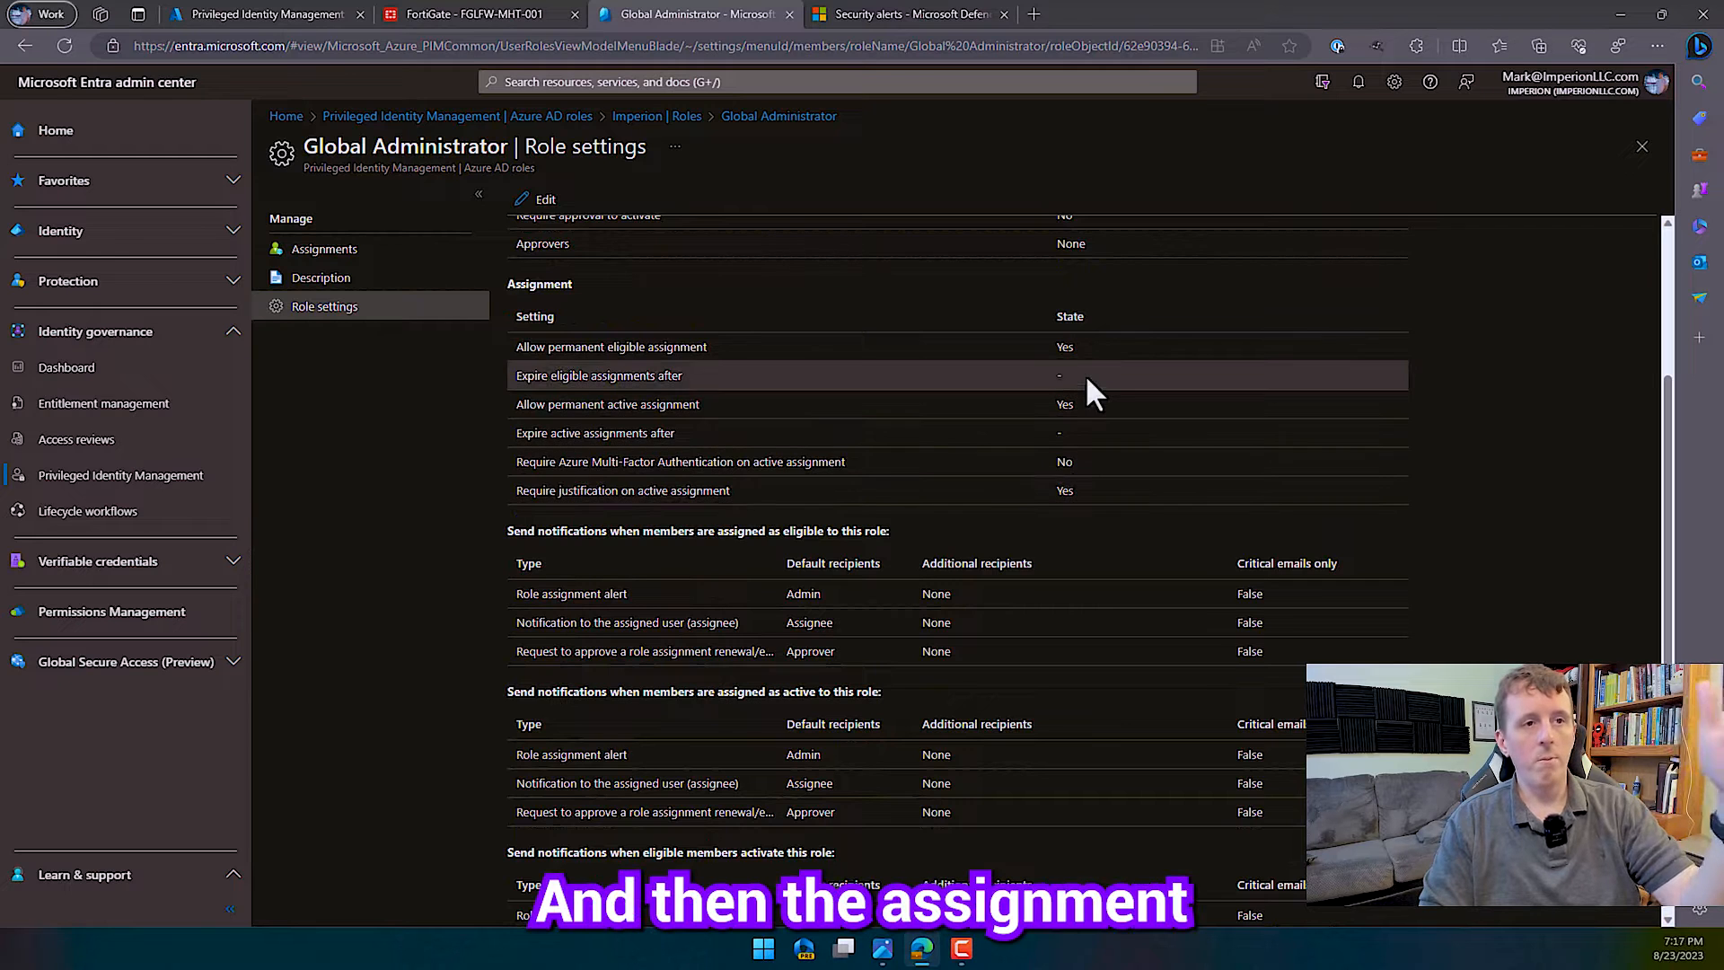
pyautogui.scroll(-3)
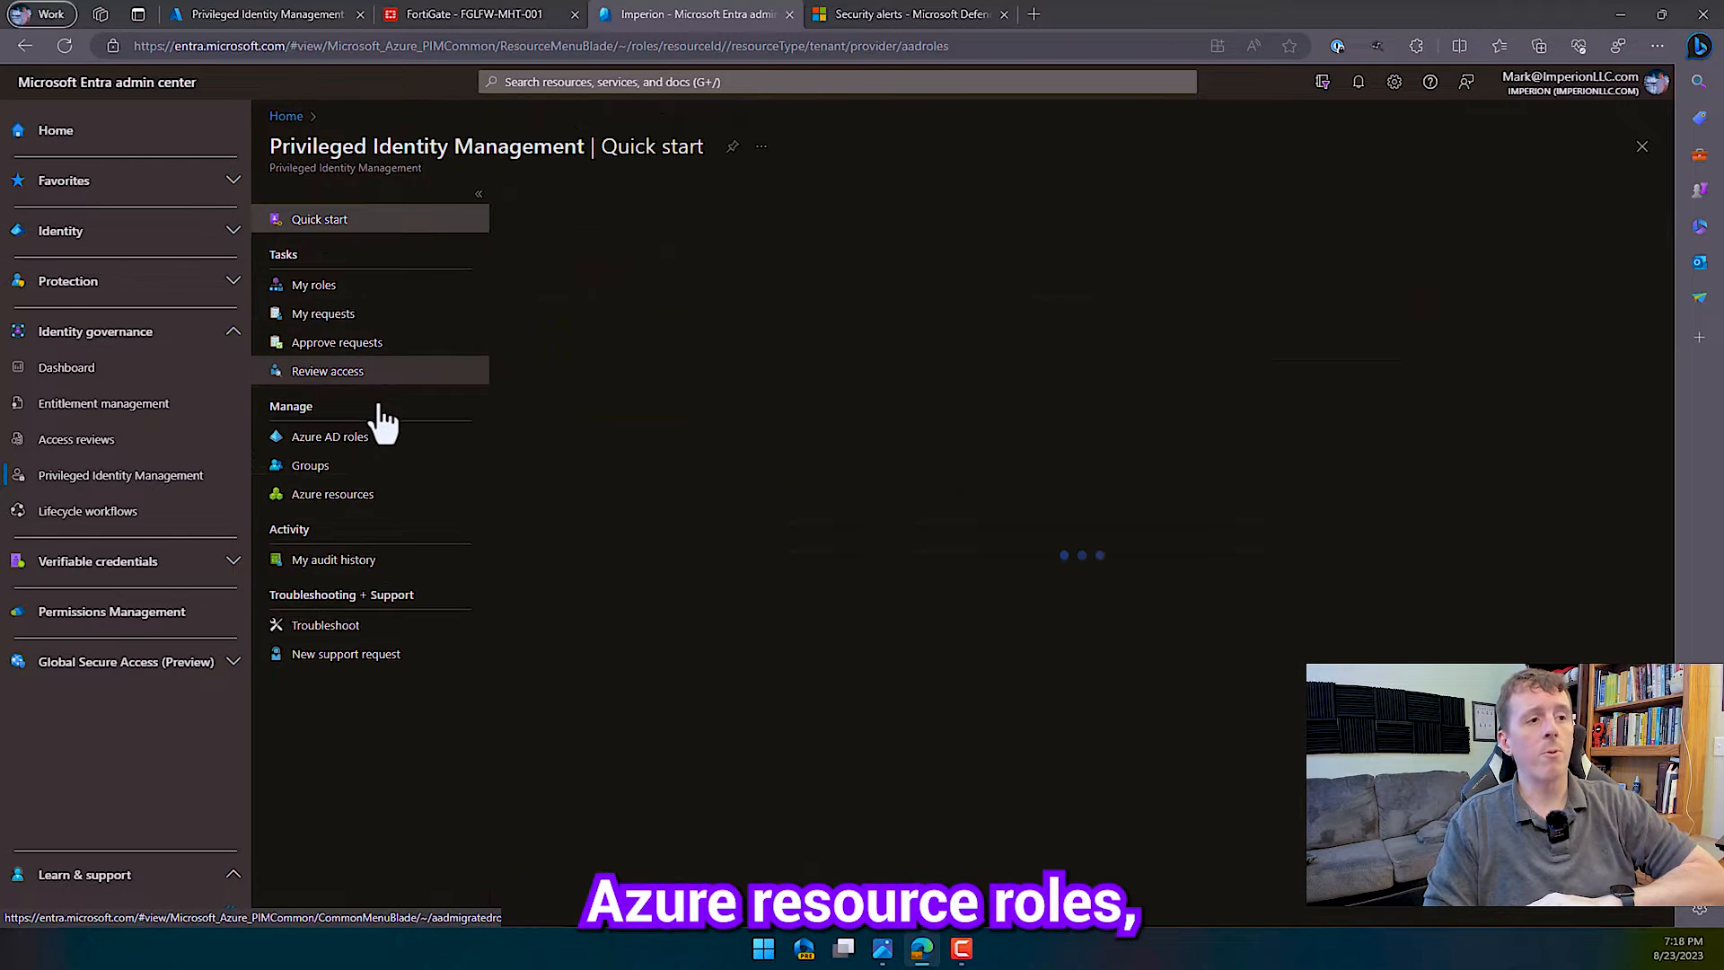
# Step: Discover the four unmanaged Azure subscriptions under PIM's Azure resources
pyautogui.click(333, 494)
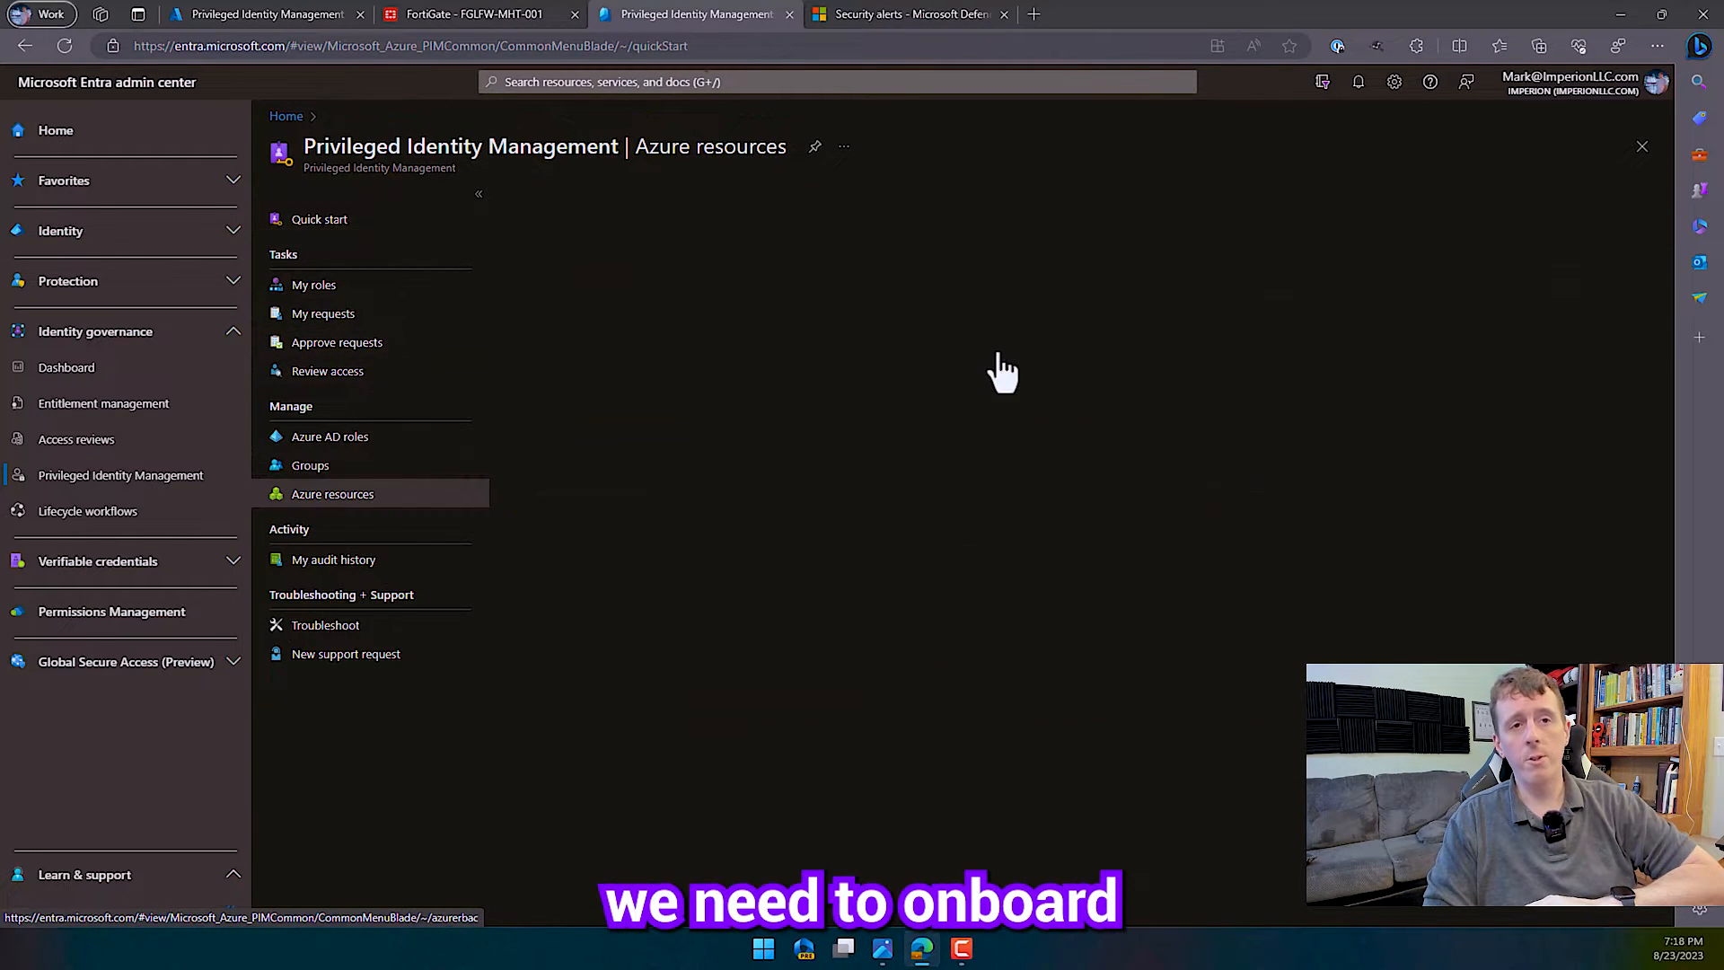
pyautogui.click(332, 493)
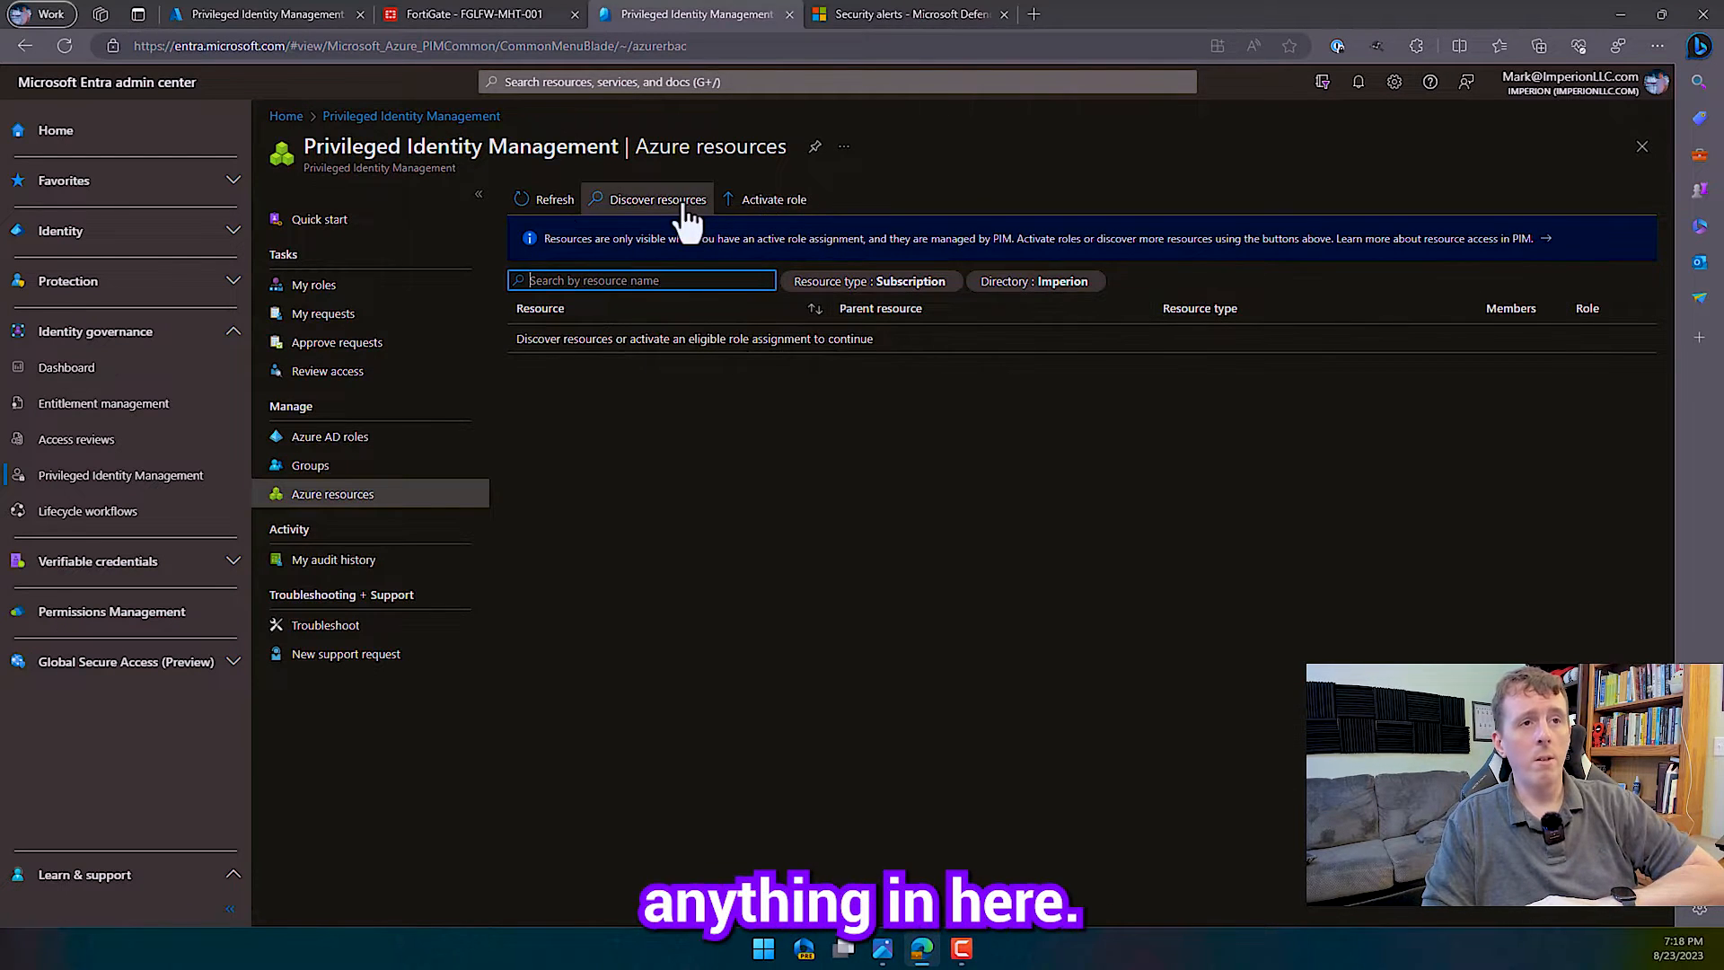
pyautogui.click(657, 198)
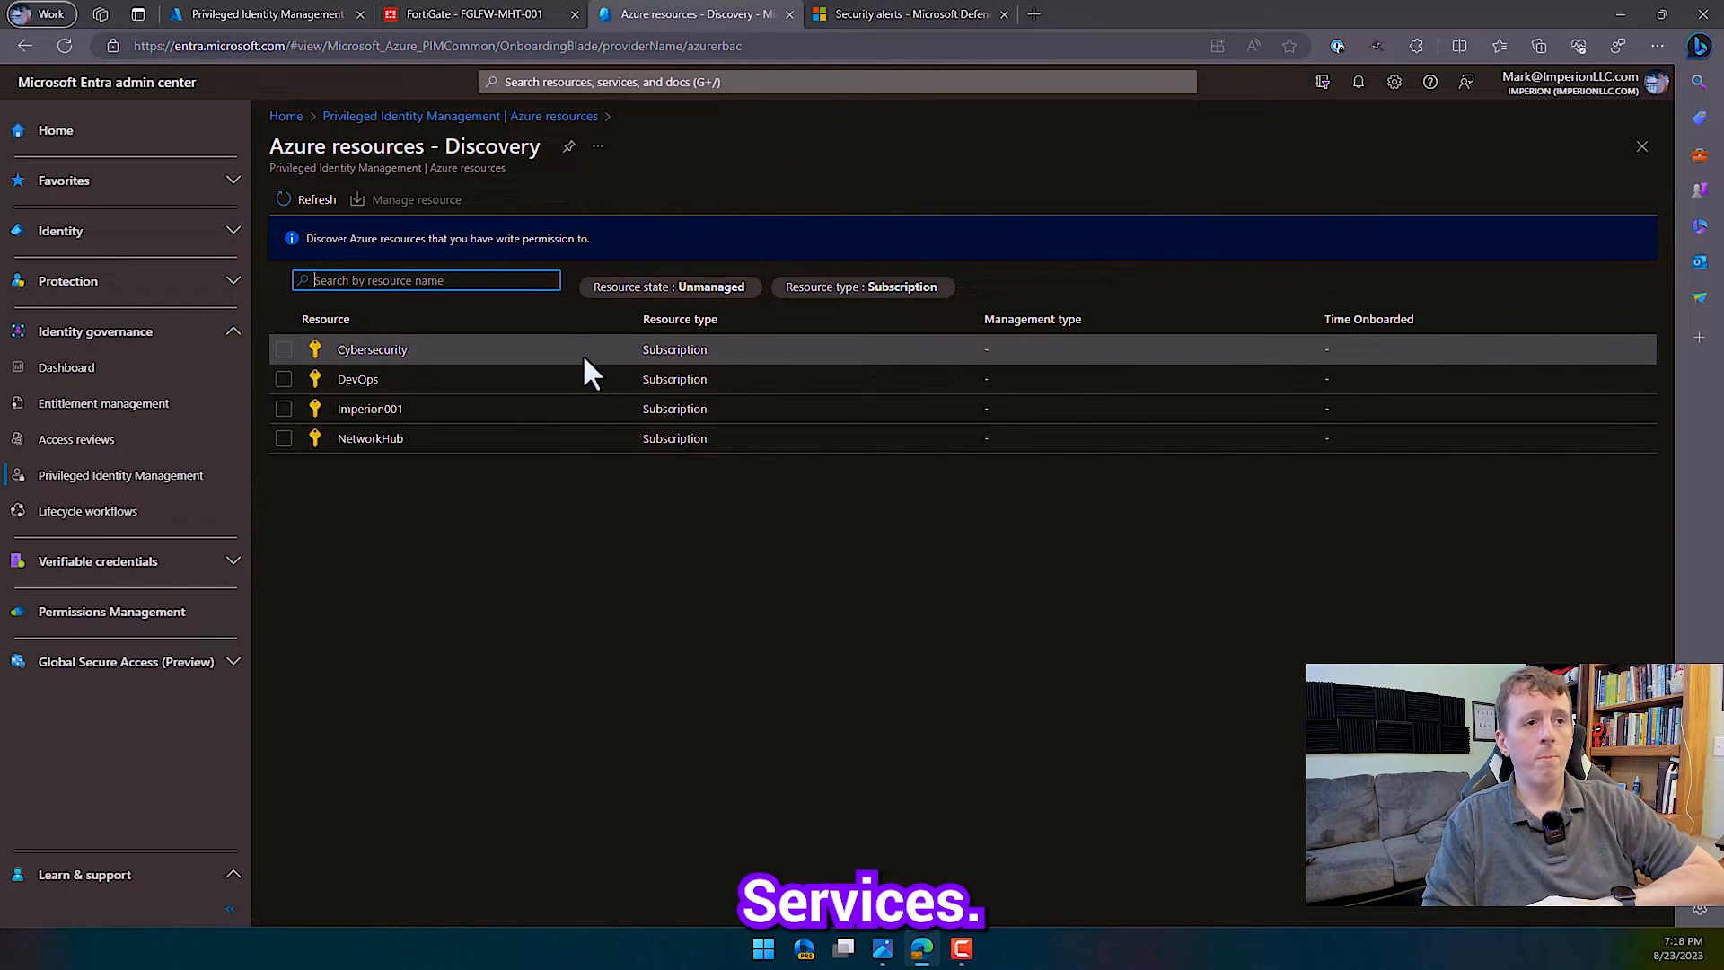
# Step: Check all subscriptions, filter resource type to All, and check remaining management groups
pyautogui.click(283, 349)
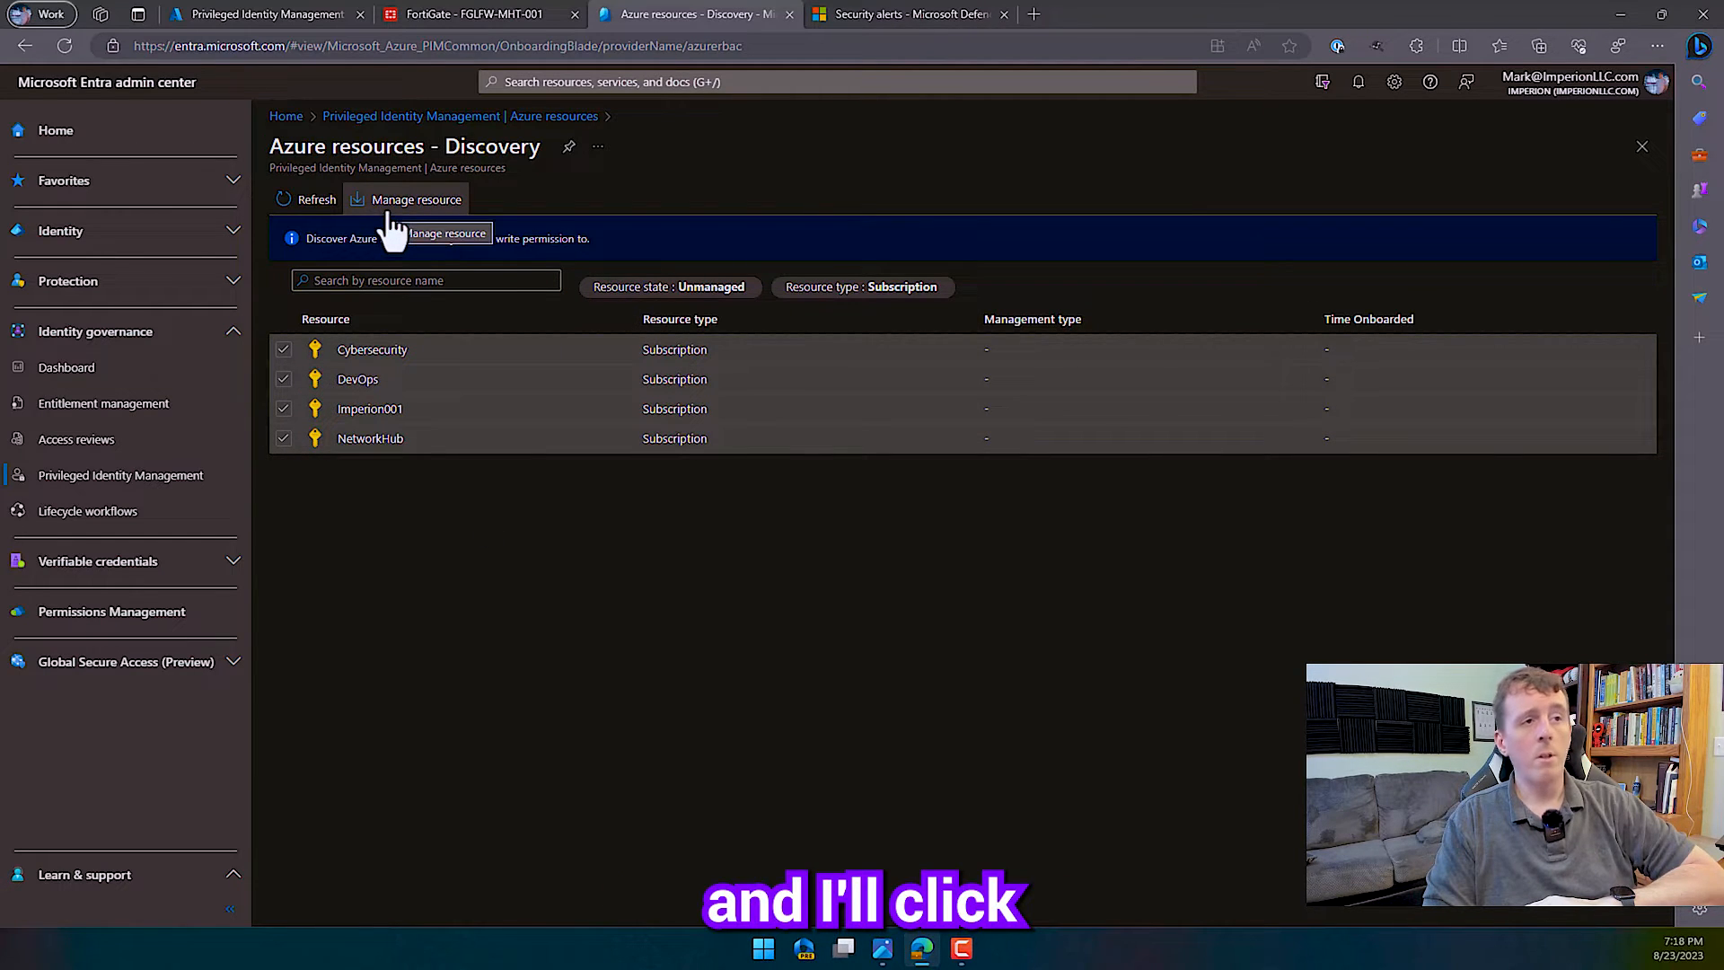
pyautogui.click(712, 286)
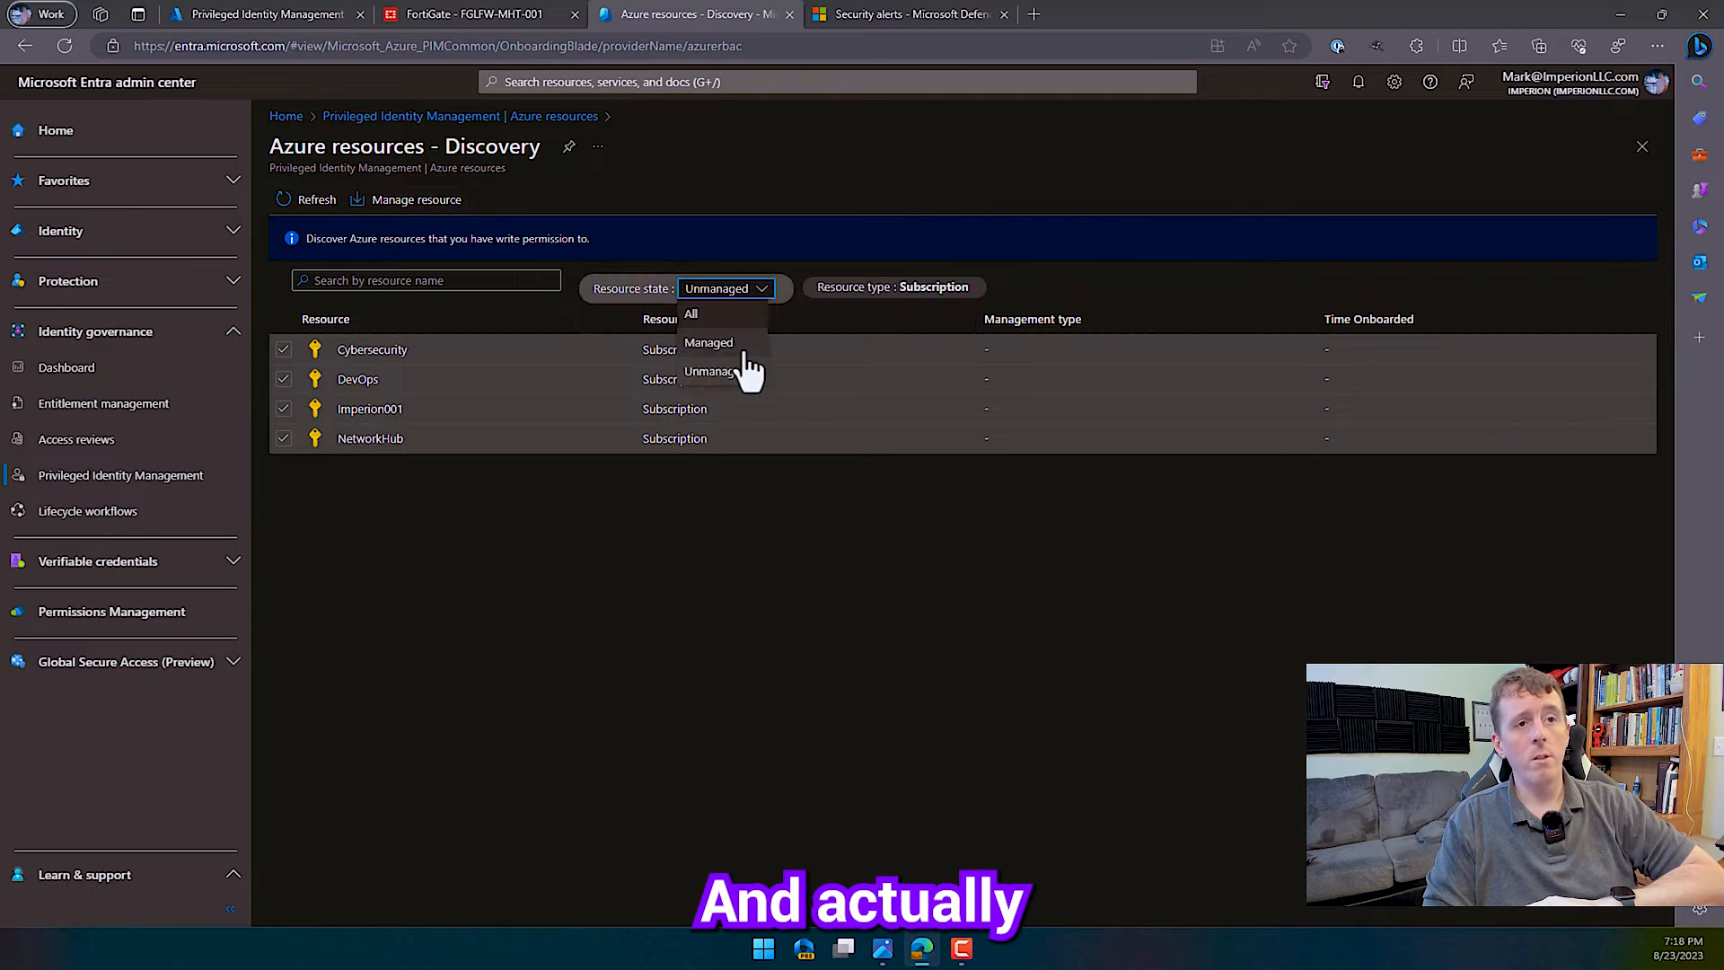
pyautogui.moveTo(881, 296)
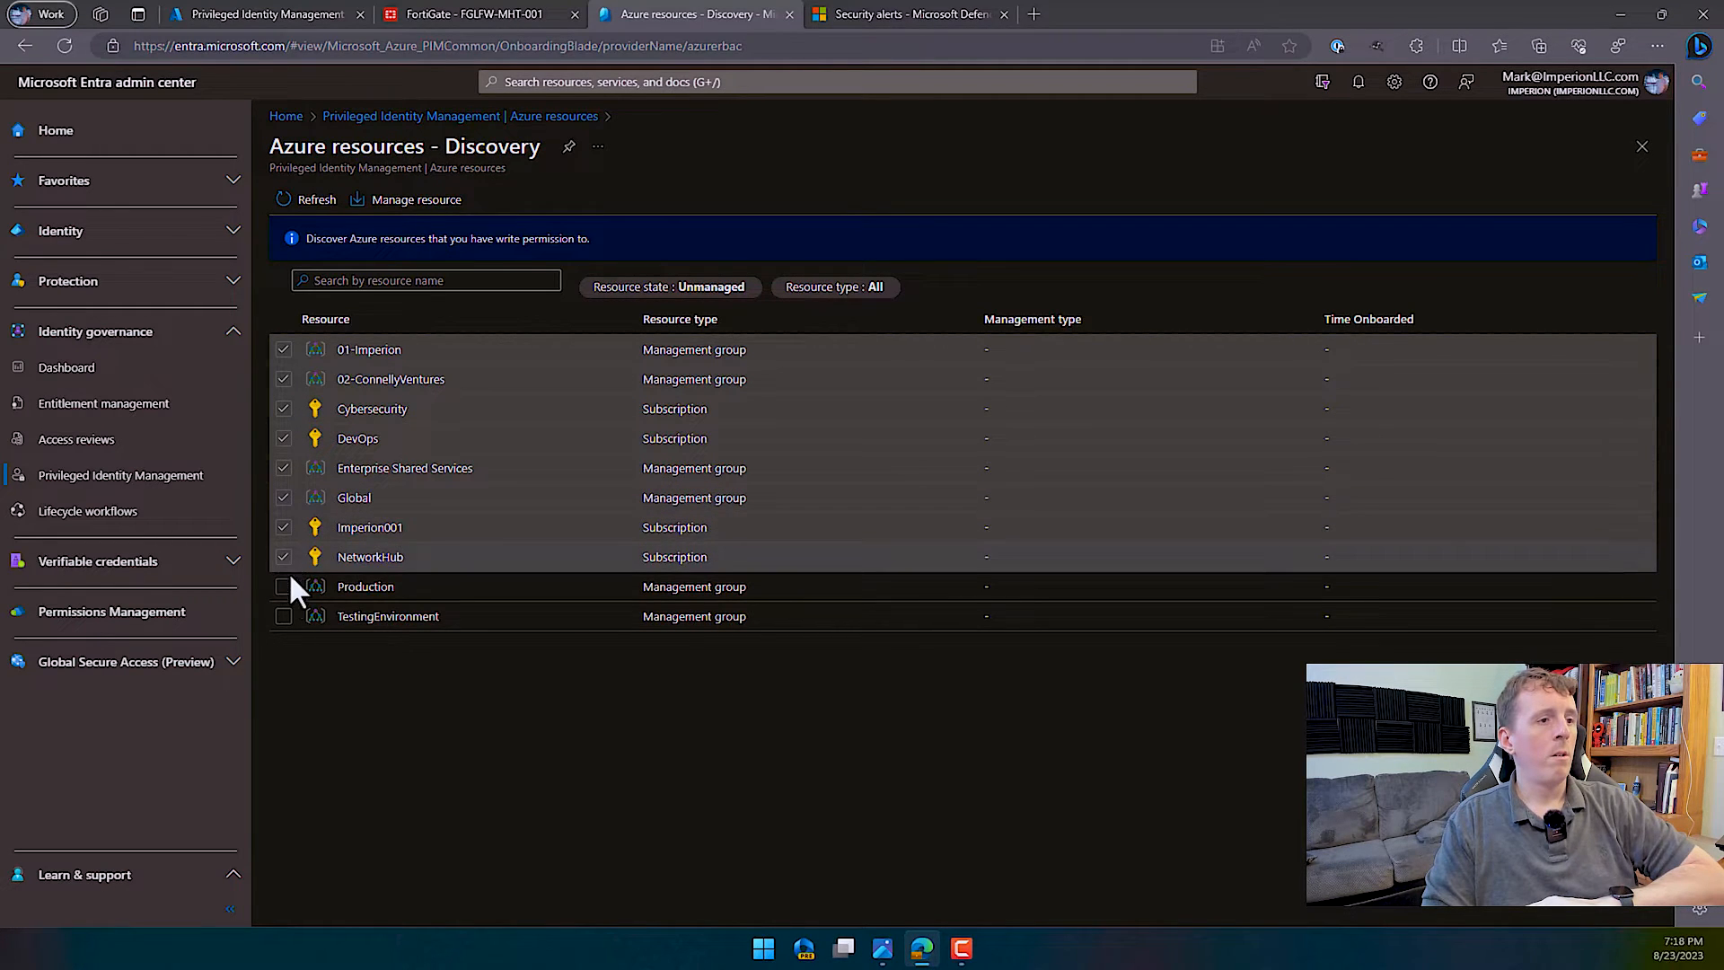
pyautogui.click(283, 586)
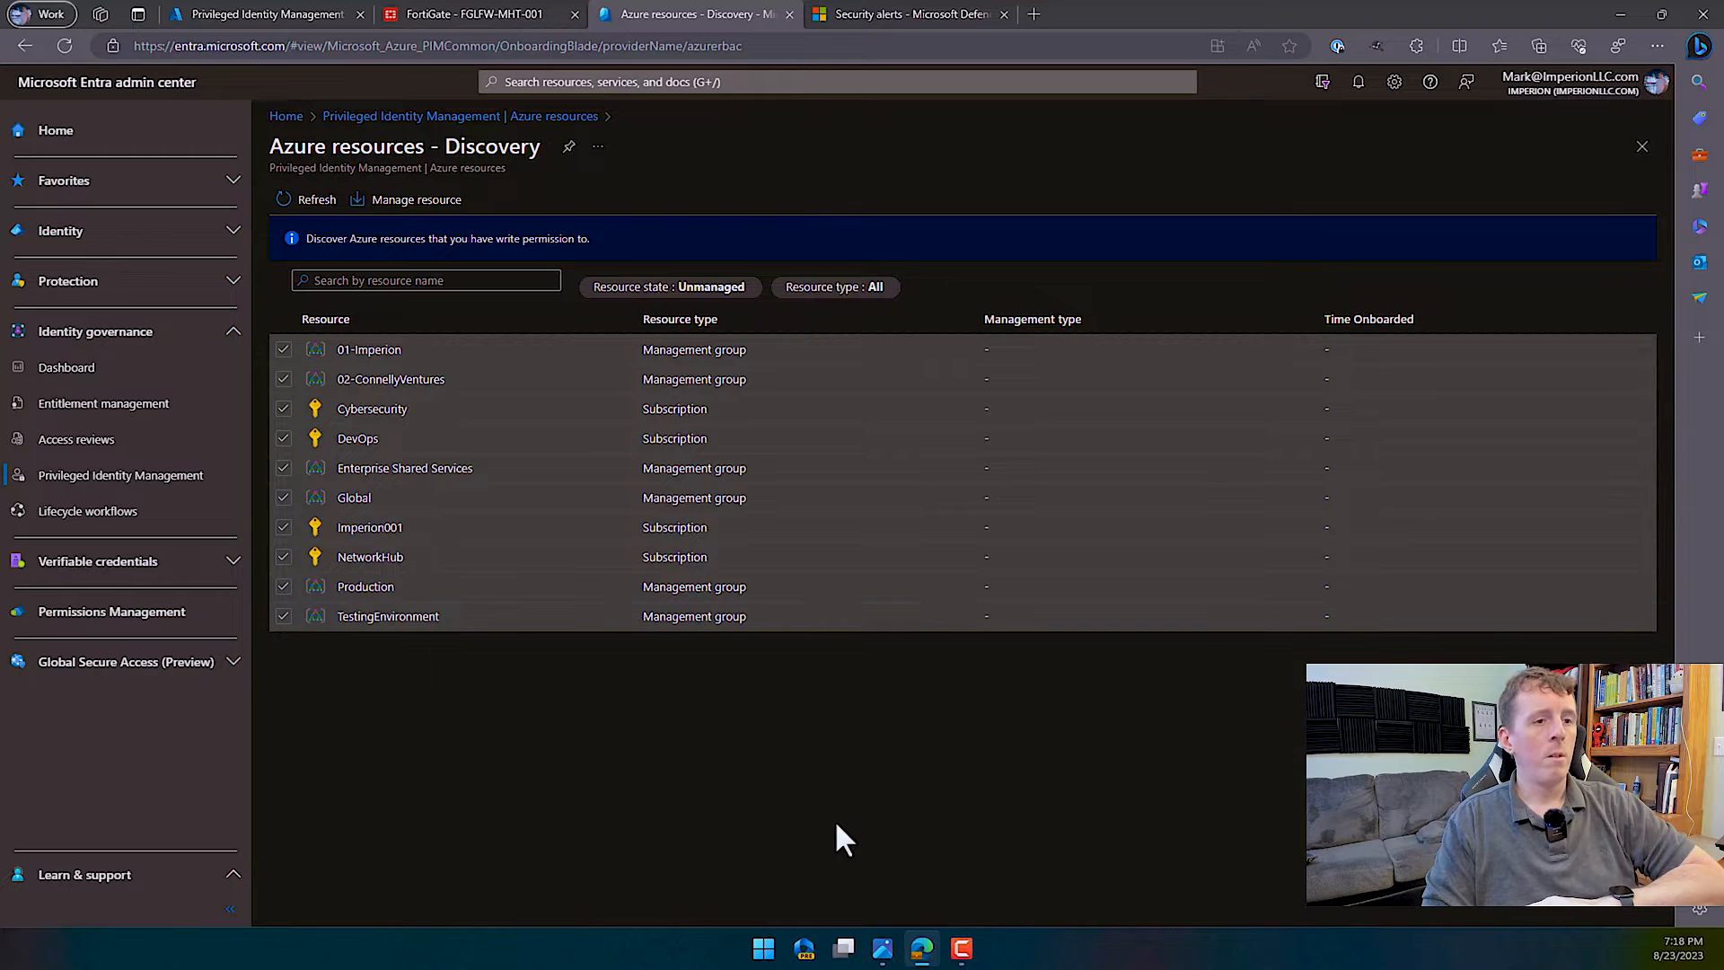
# Step: Onboard the ten selected resources and refresh to confirm no unmanaged results remain
pyautogui.click(414, 200)
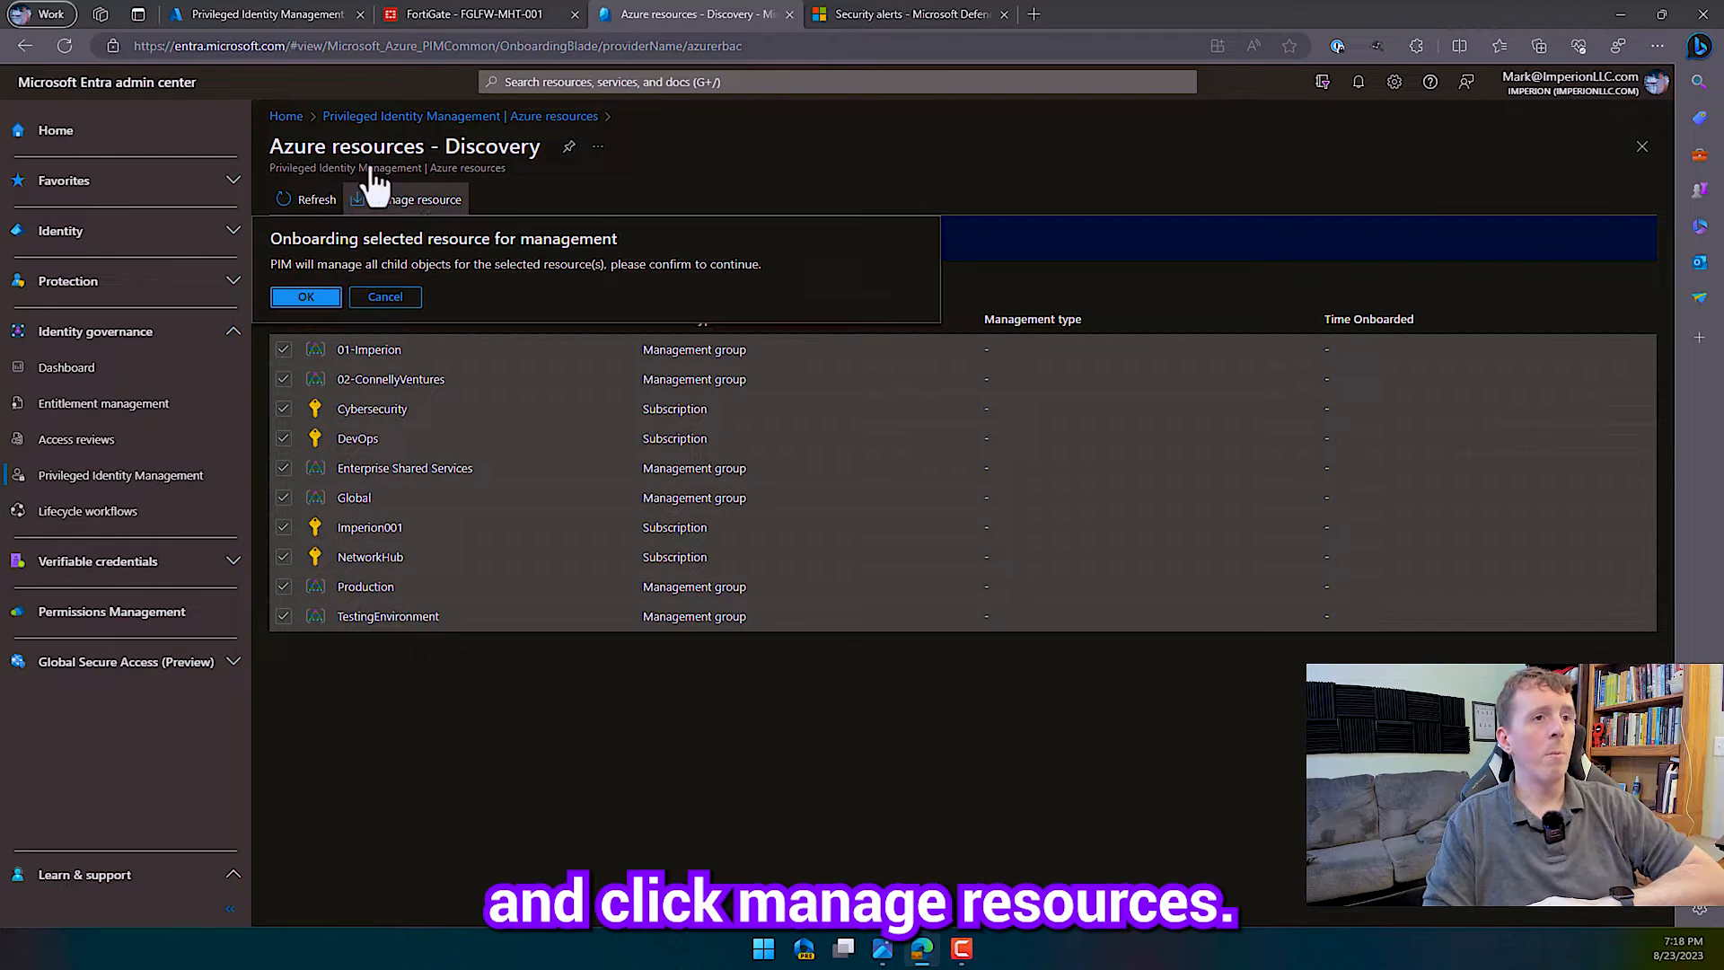
pyautogui.click(305, 297)
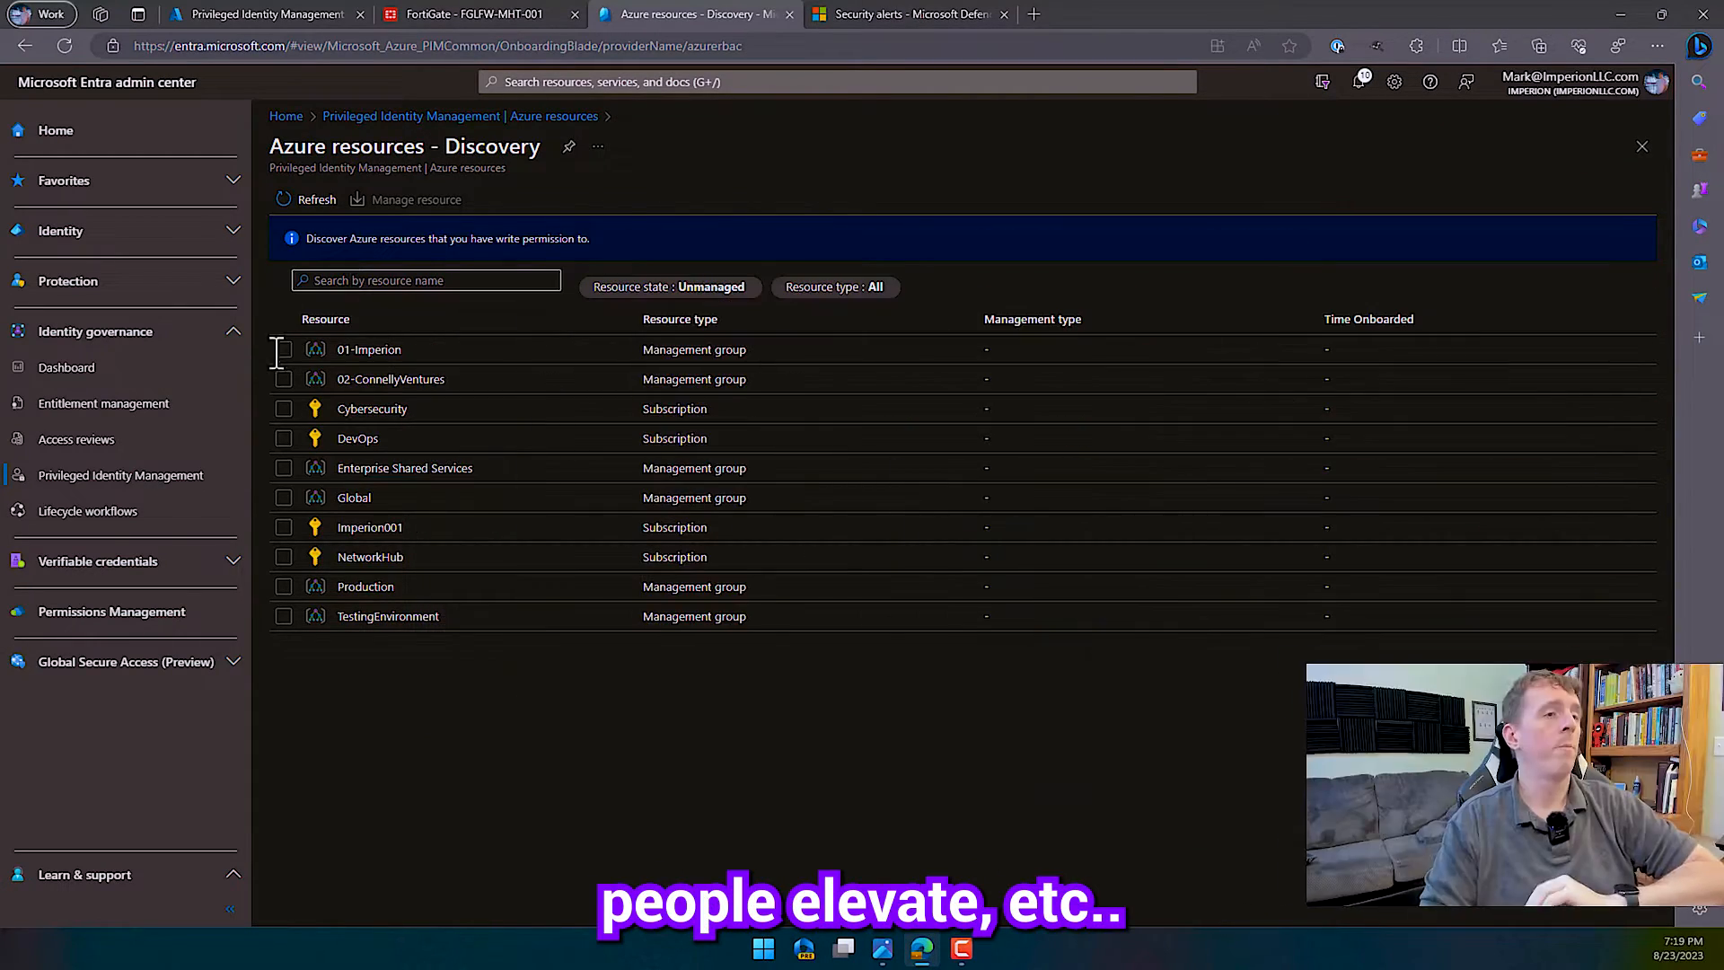
pyautogui.click(309, 199)
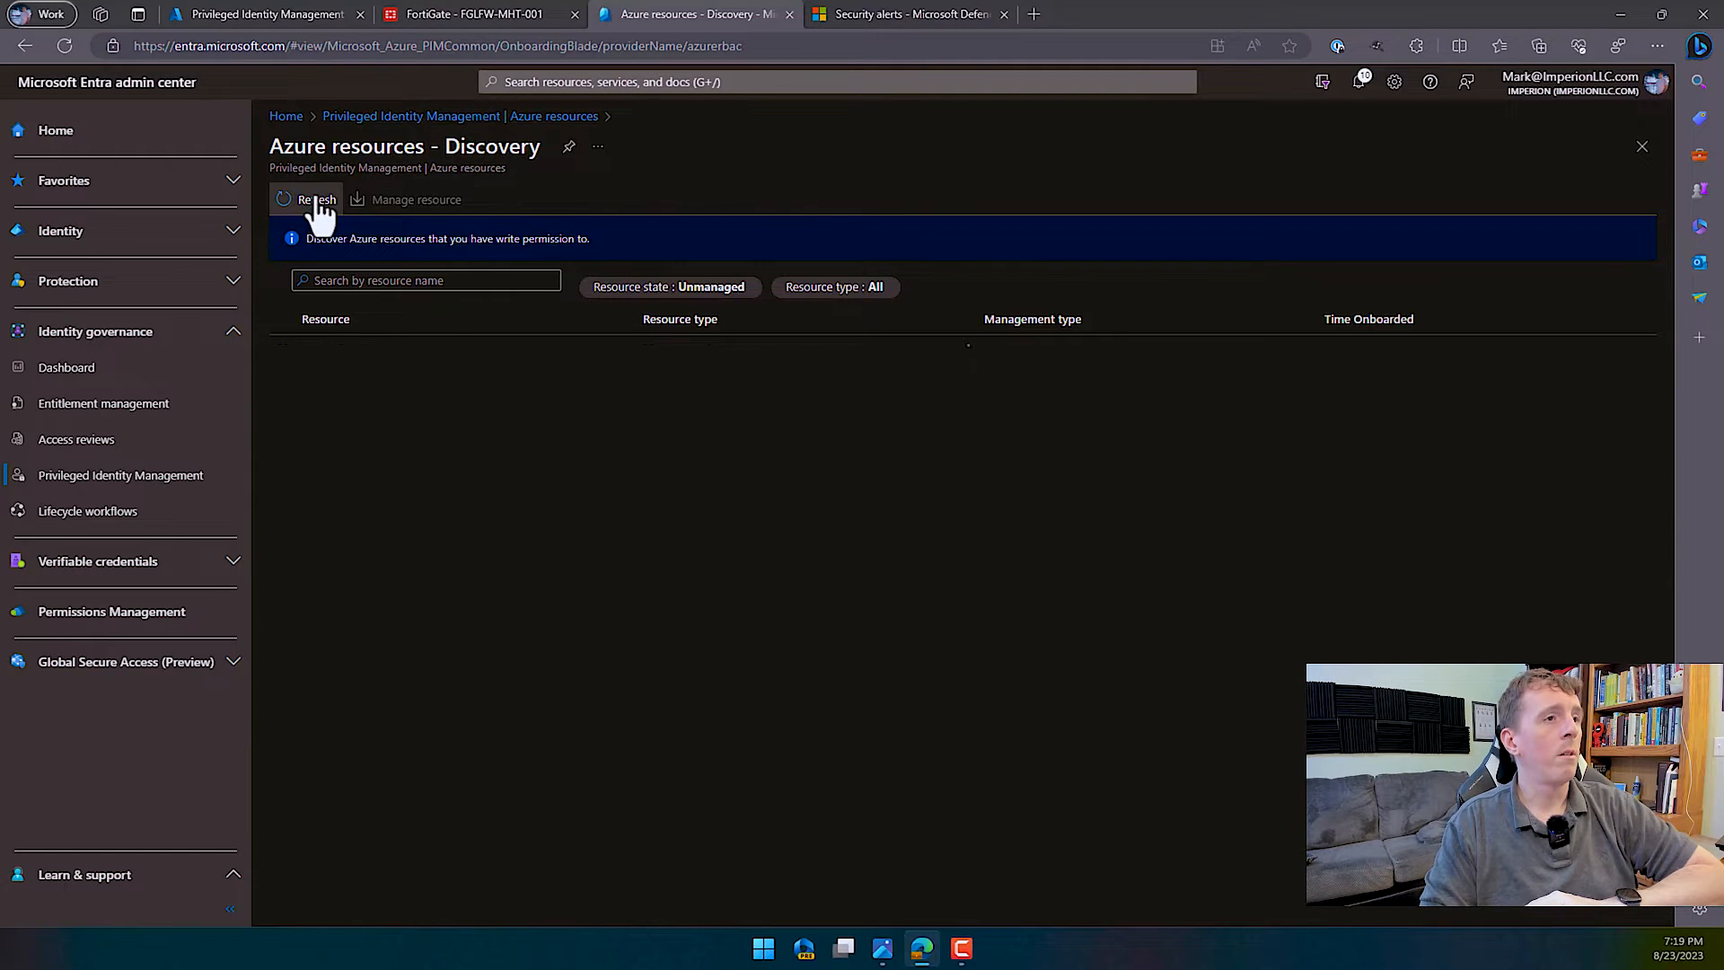
pyautogui.click(306, 198)
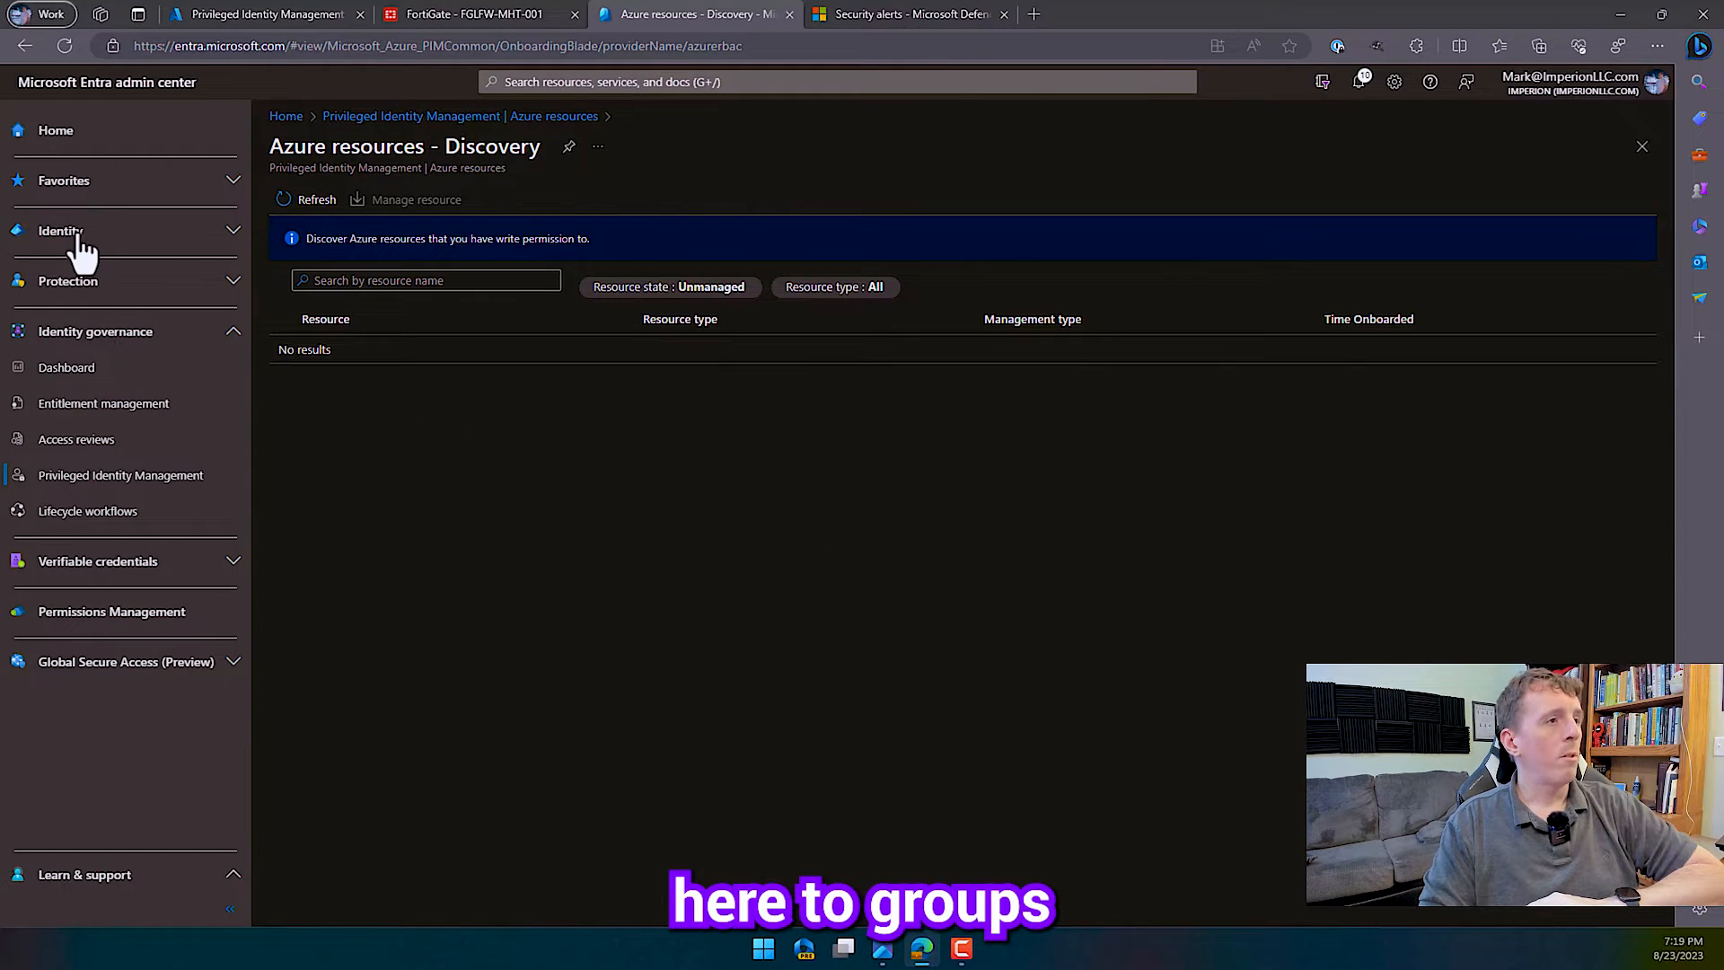
# Step: Open All groups under Identity and search for 'azur'
pyautogui.click(59, 231)
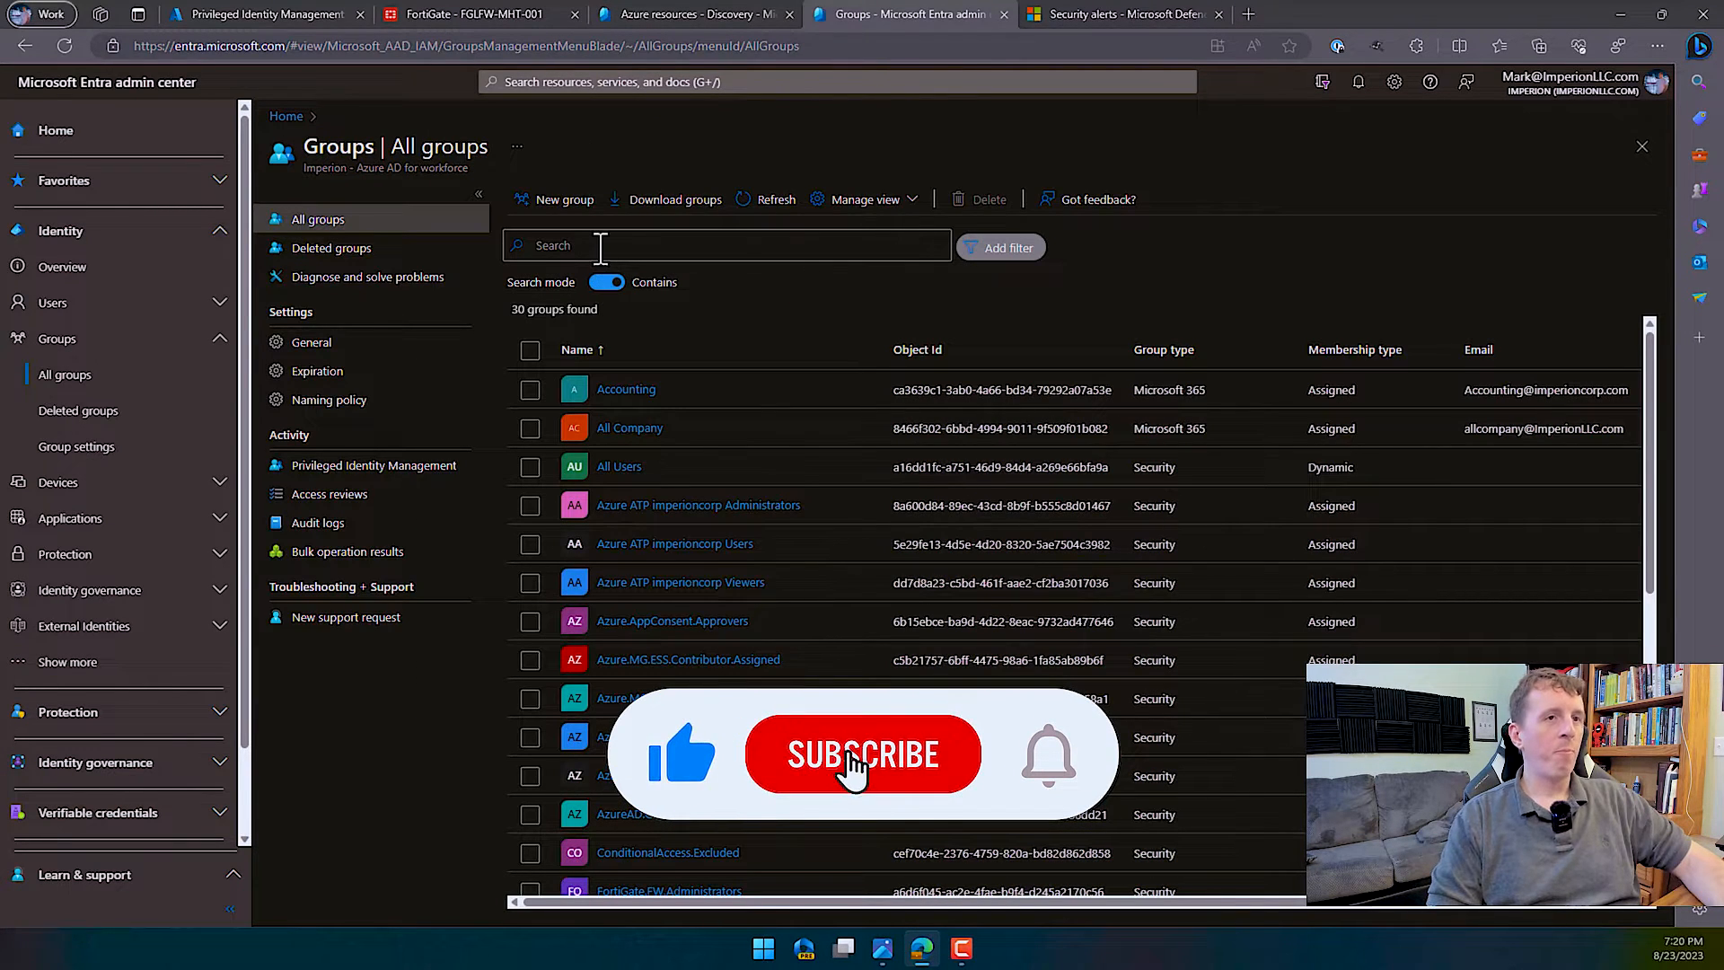
pyautogui.write('azur')
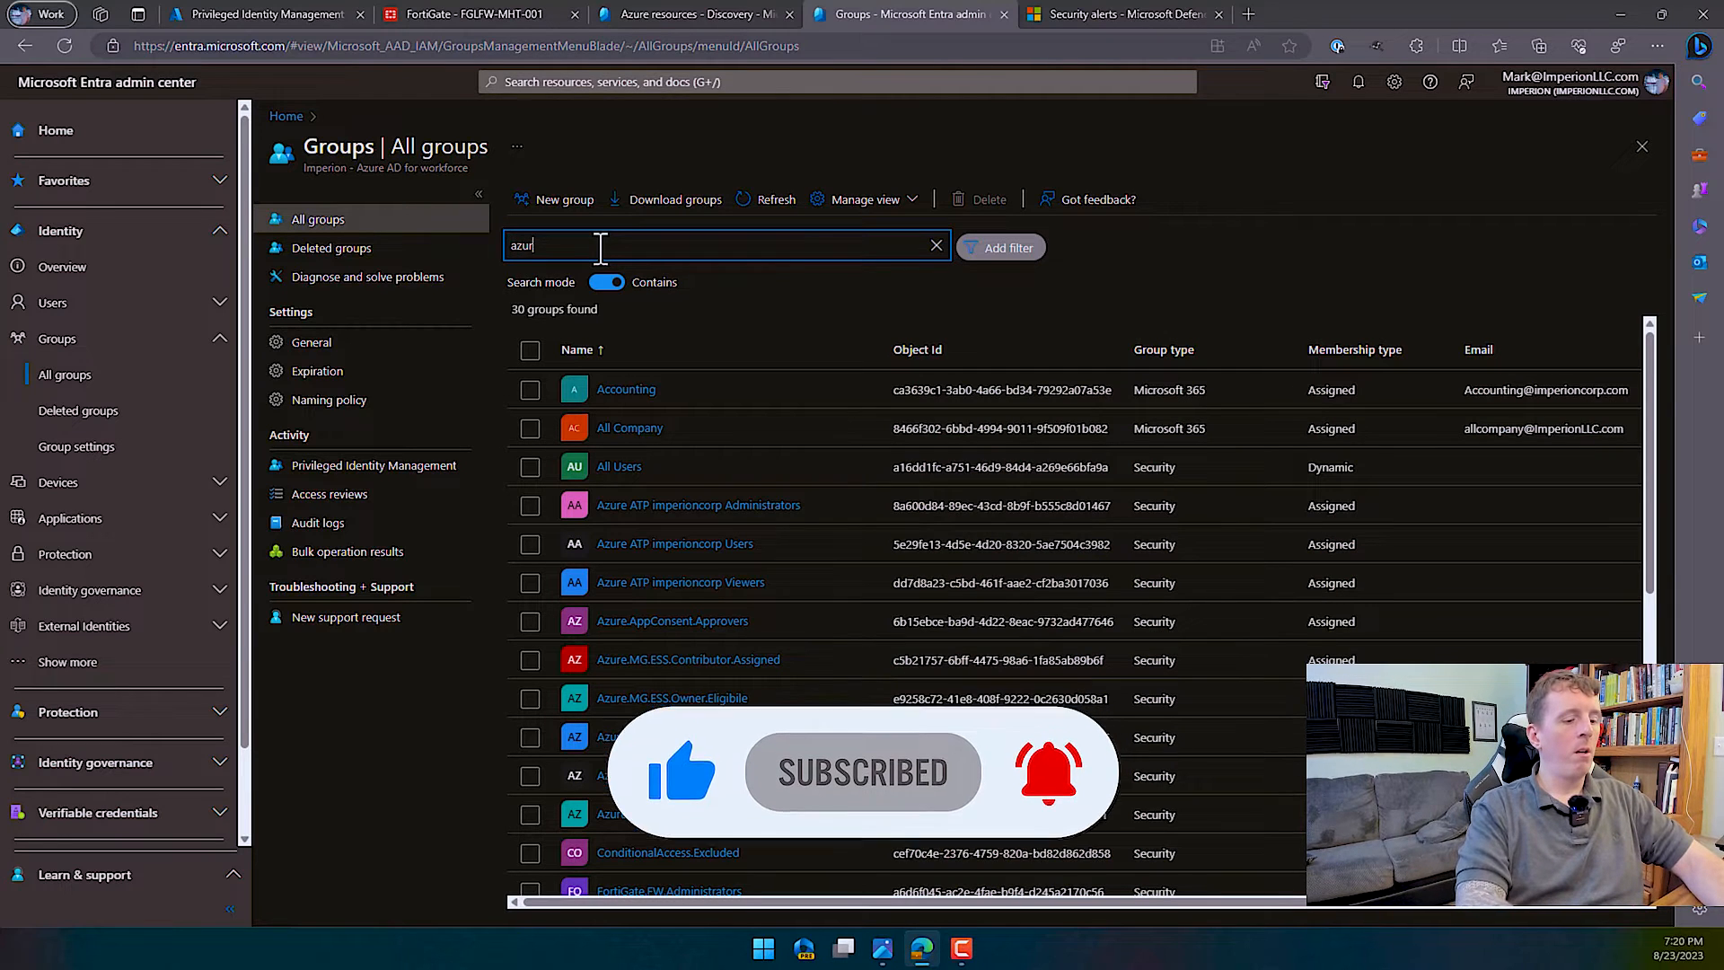